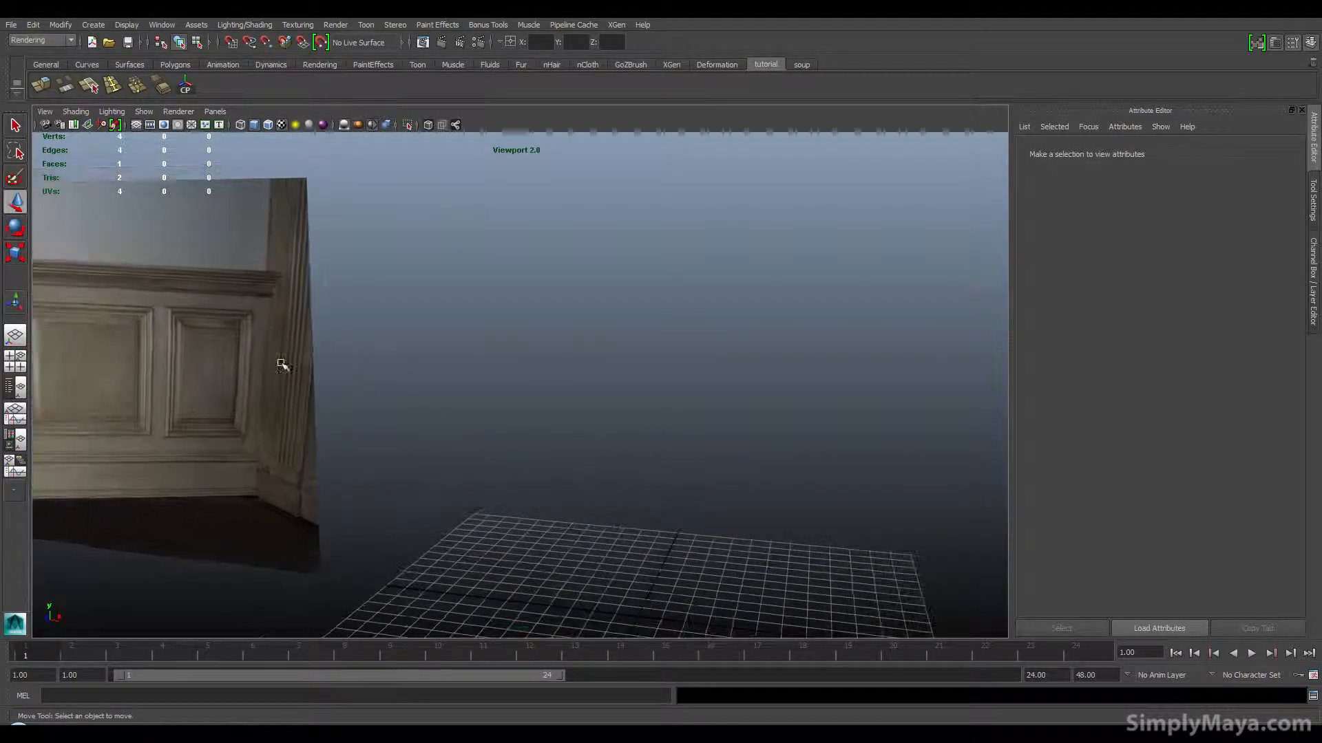
# Step: Add a polygon cube and scale it into a tall, thin panel beside the reference
pyautogui.moveTo(282, 367); pyautogui.dragTo(613, 447)
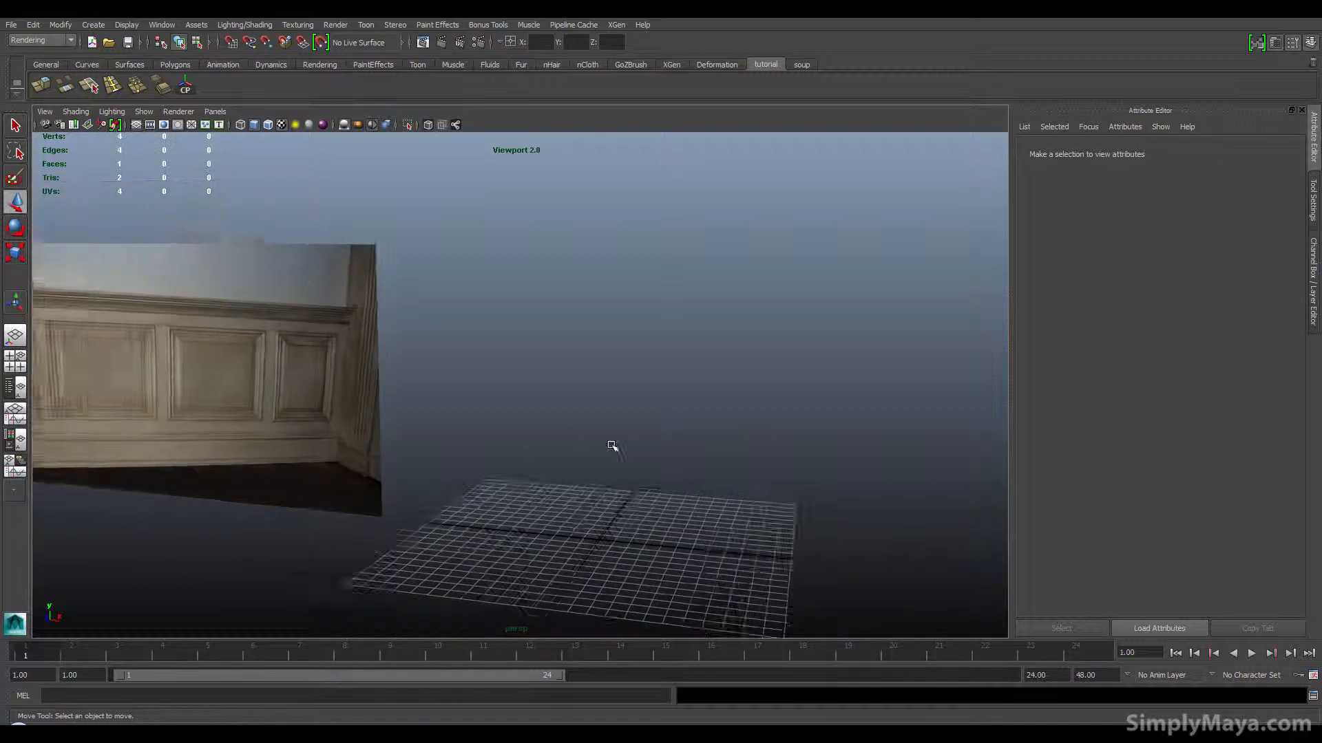
pyautogui.click(174, 64)
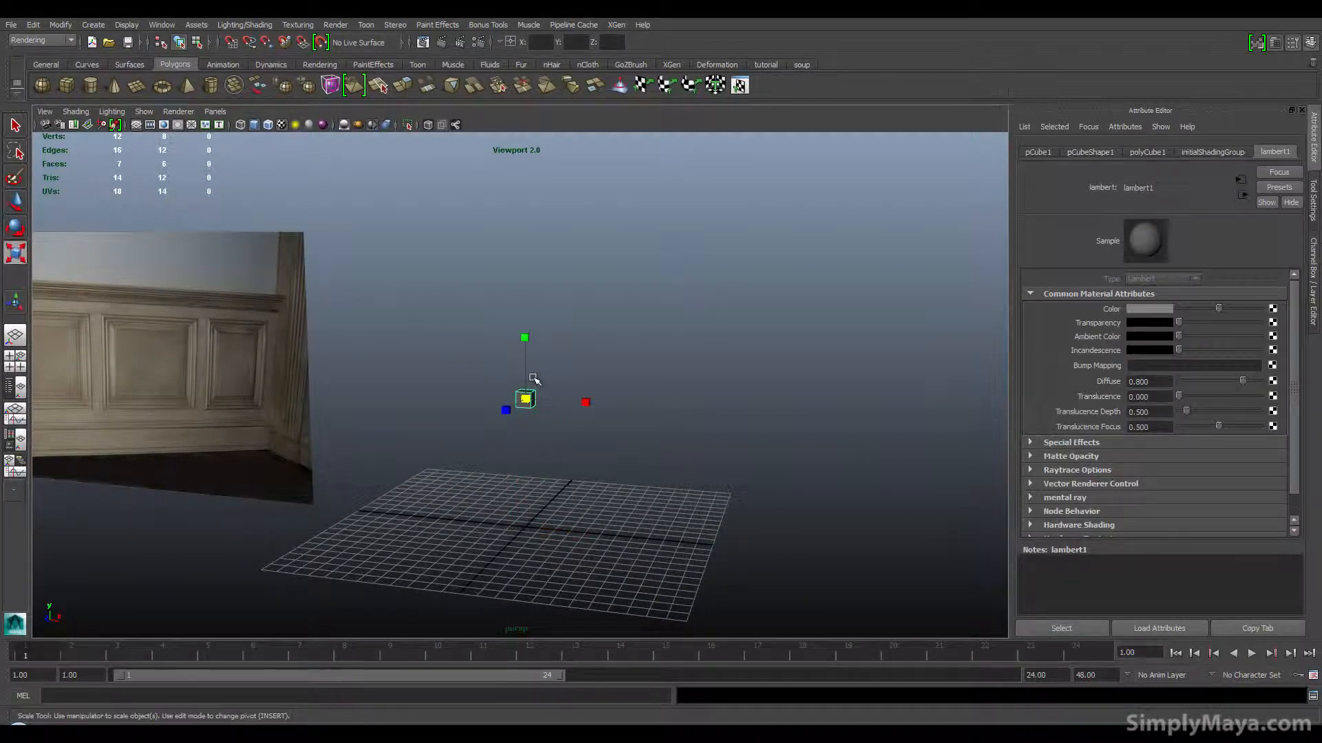
pyautogui.moveTo(526, 398); pyautogui.dragTo(605, 453)
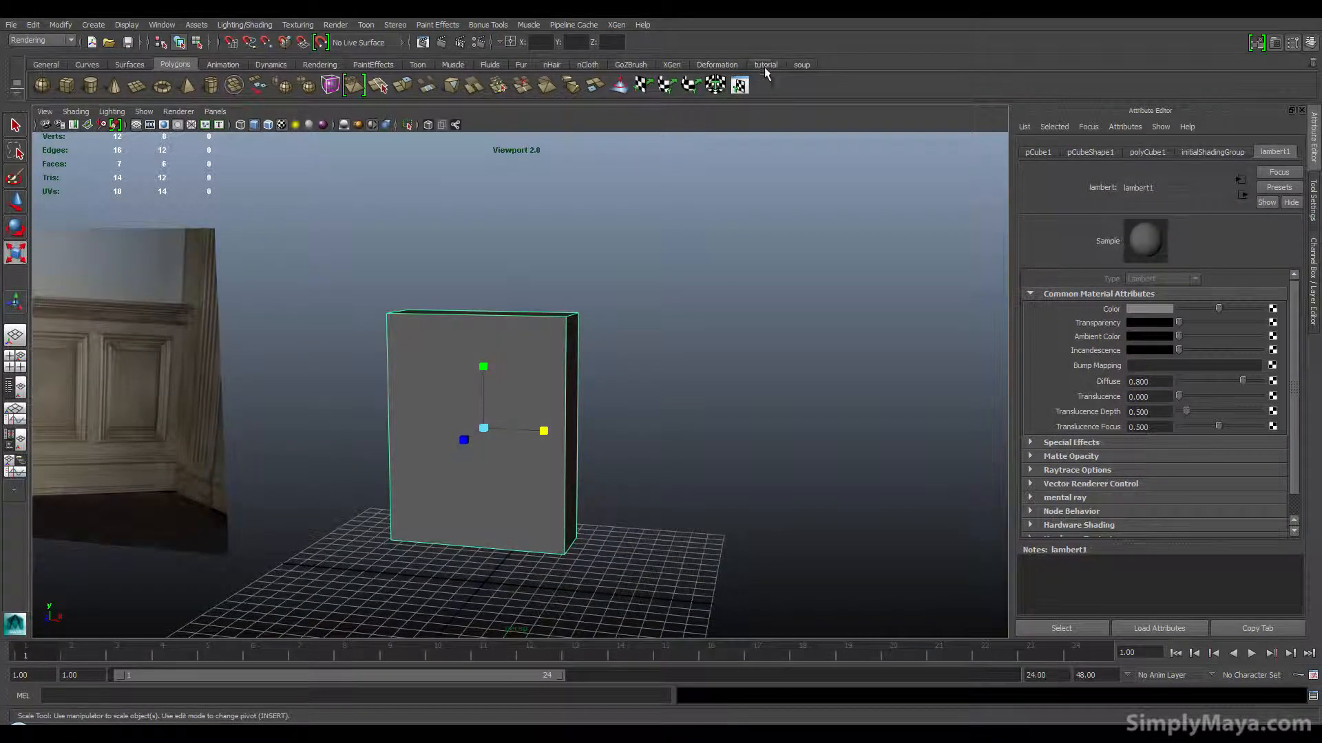
# Step: In Face mode, extrude the box's front face and scale it inward twice
pyautogui.rightClick(483, 430)
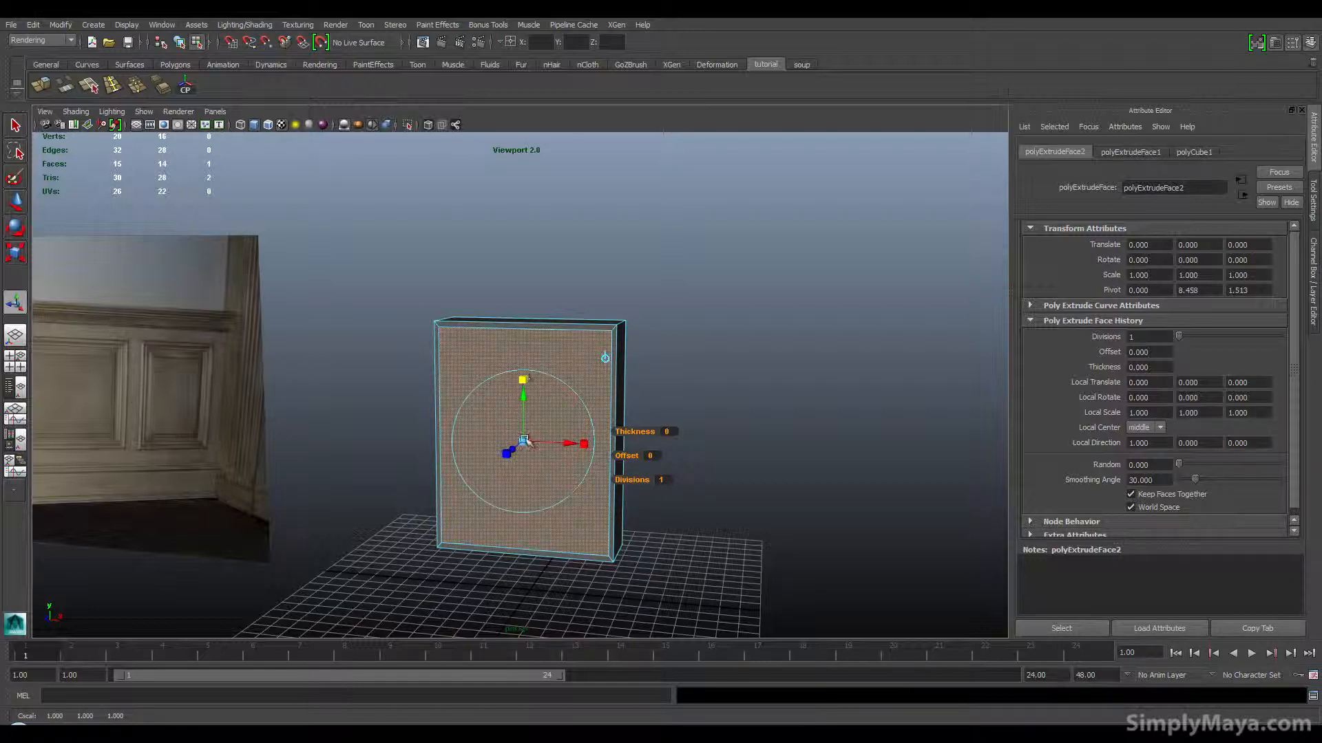
pyautogui.moveTo(523, 441); pyautogui.dragTo(521, 440)
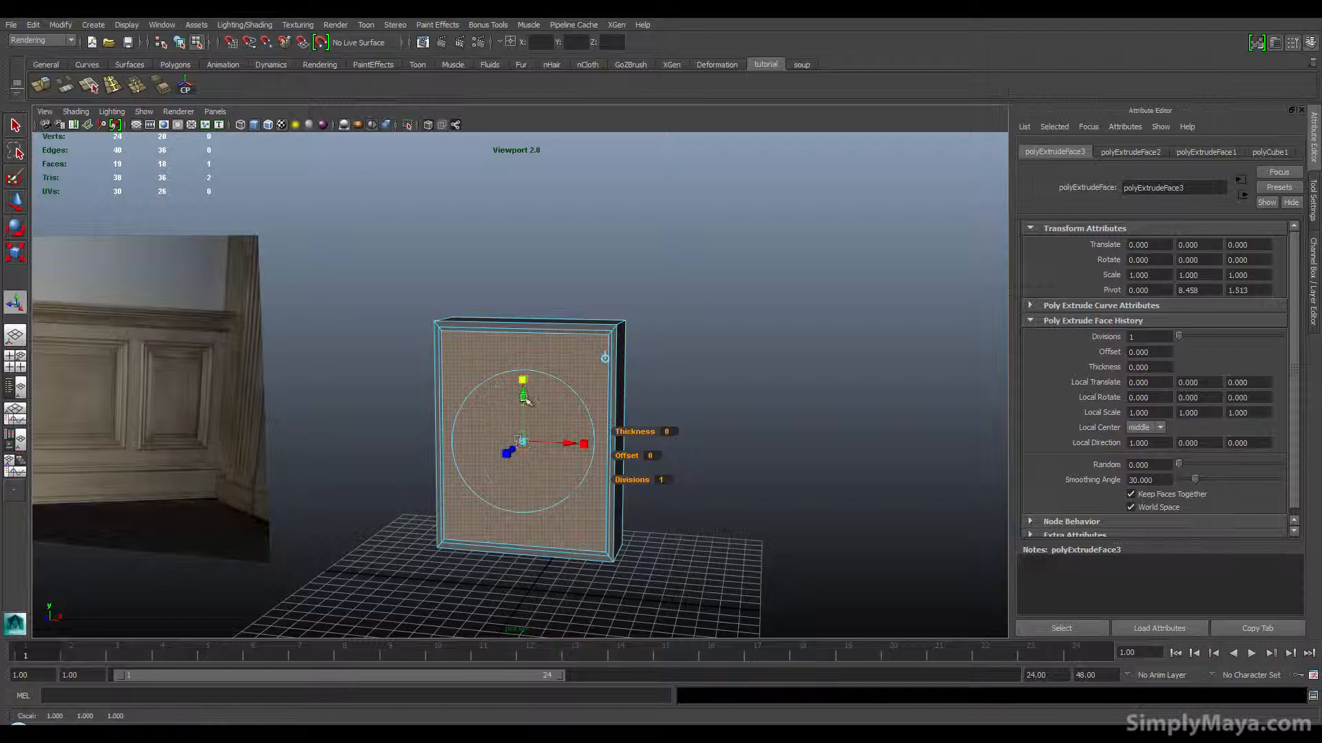
pyautogui.moveTo(523, 442); pyautogui.dragTo(521, 442)
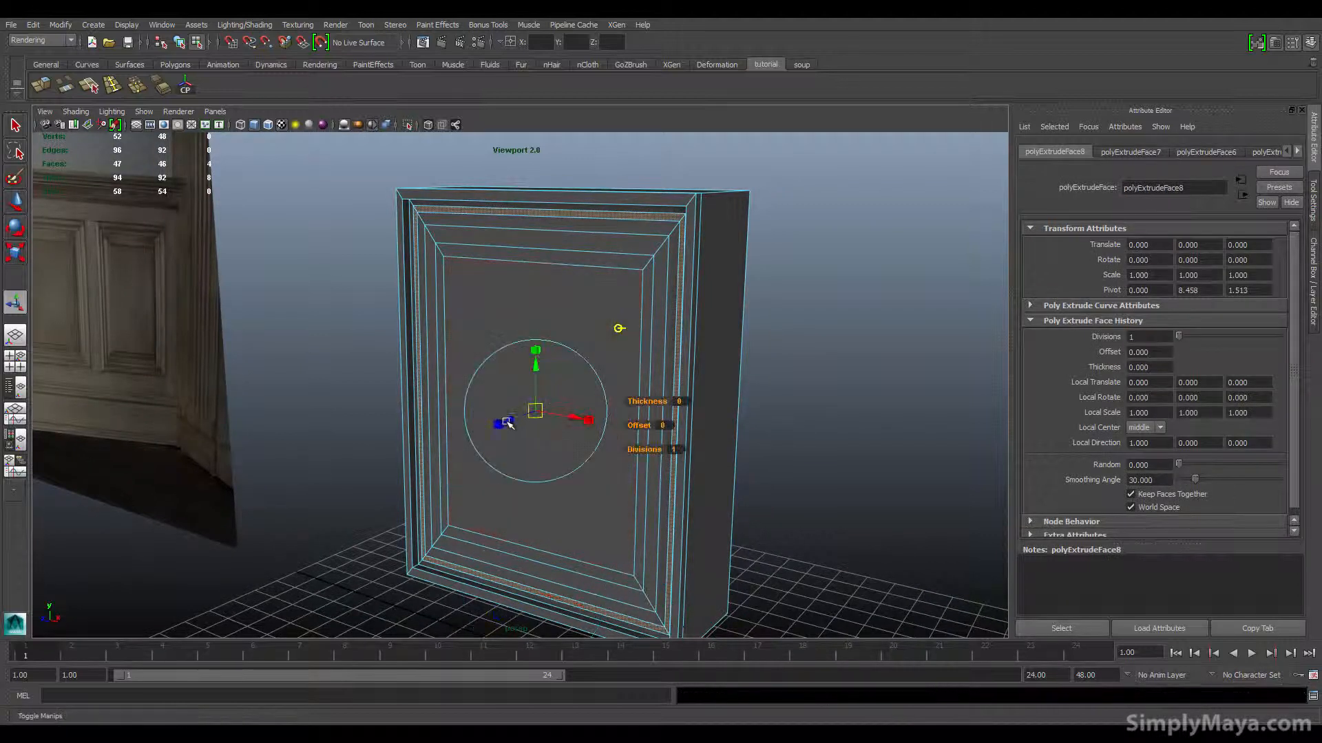
# Step: Inset the front face another step, recess the centre face, and select the top lip faces
pyautogui.moveTo(496, 422); pyautogui.dragTo(506, 419)
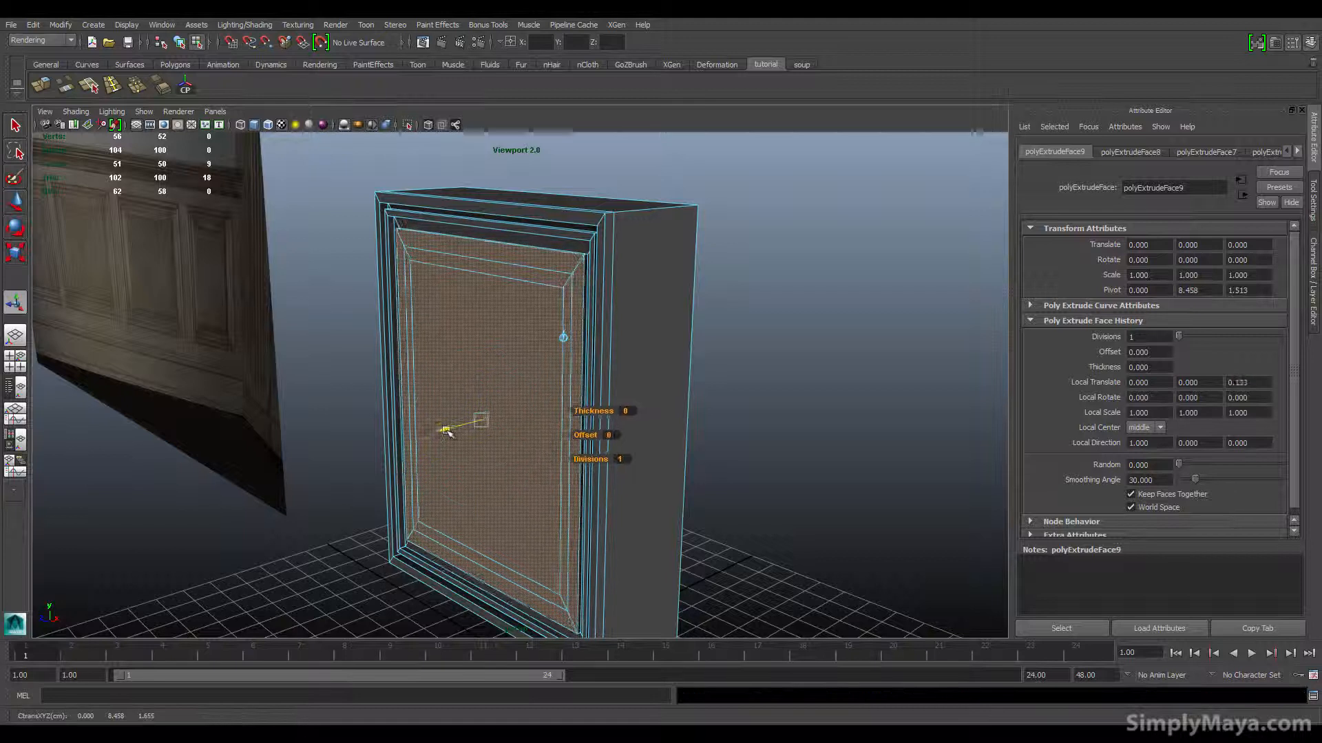
pyautogui.moveTo(447, 431); pyautogui.dragTo(446, 429)
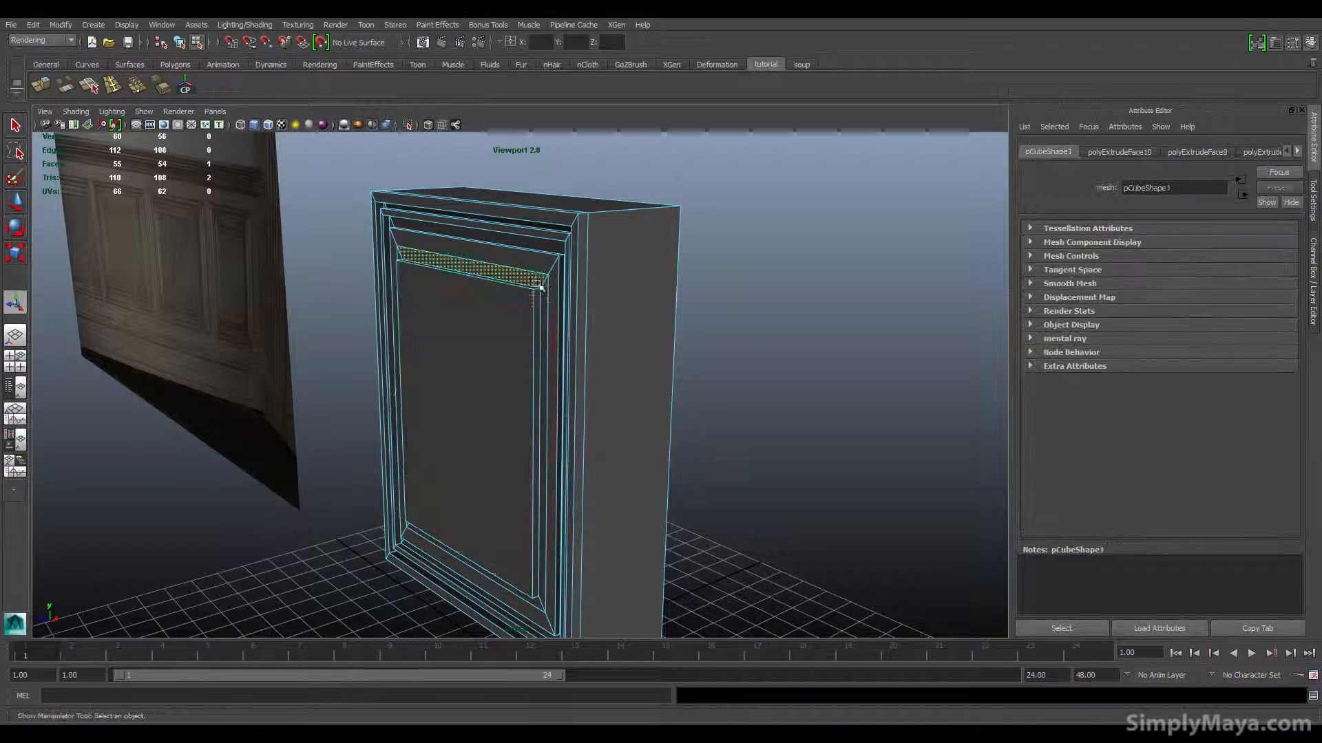
pyautogui.moveTo(540, 287); pyautogui.dragTo(512, 352)
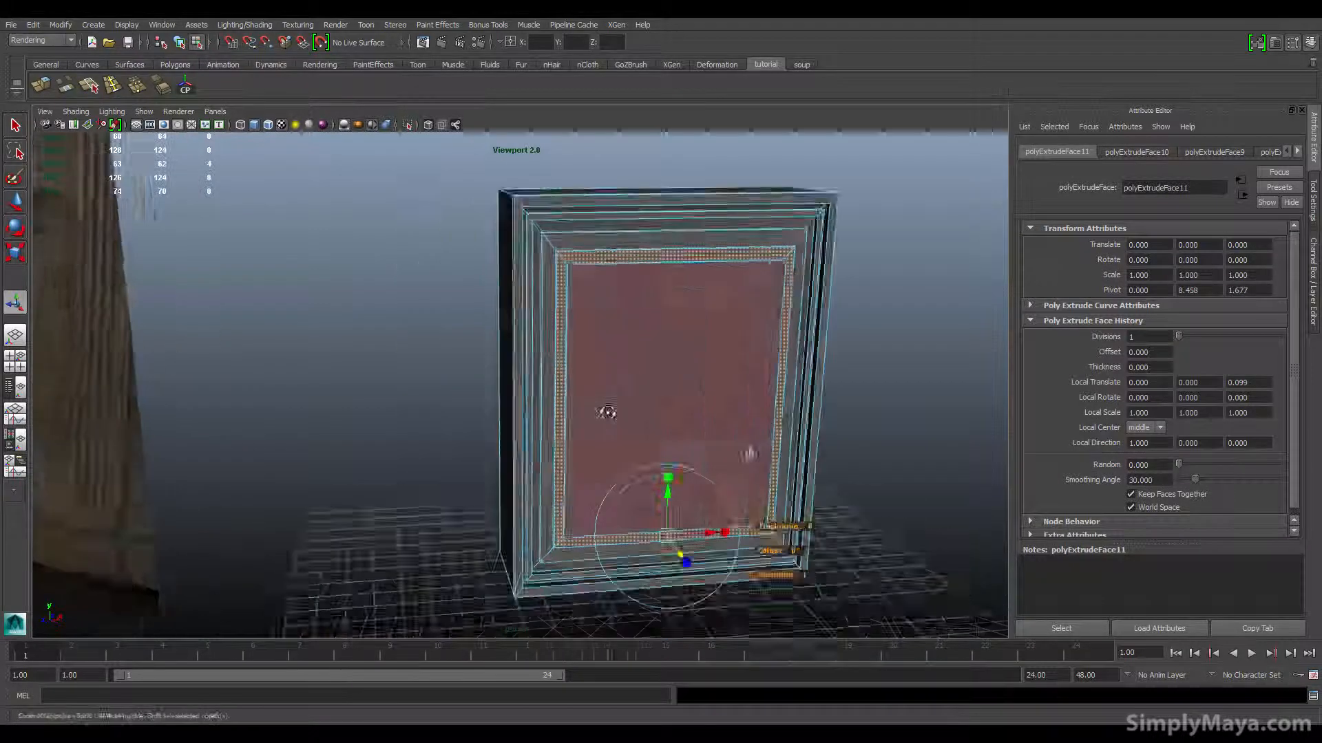
pyautogui.rightClick(590, 413)
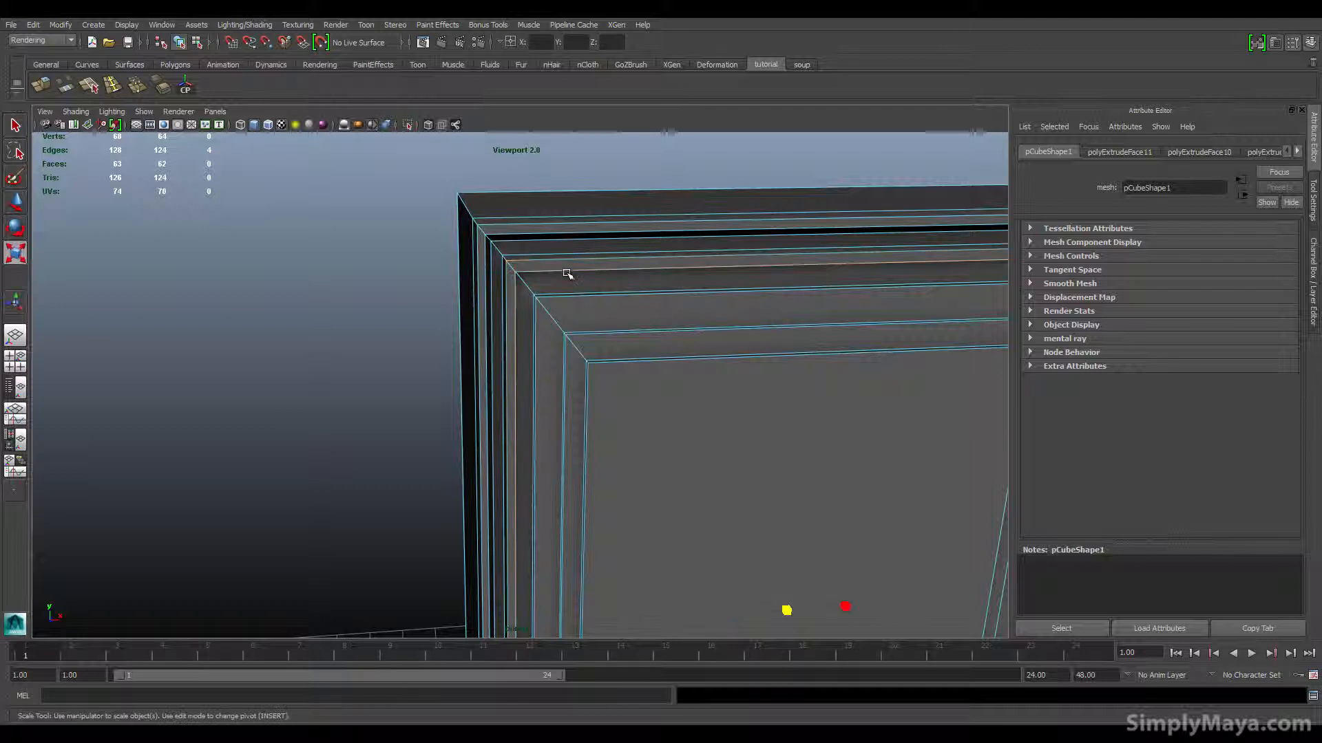
# Step: Scale four inner edge loops, including the lower and inner border, so each lip slopes inward
pyautogui.moveTo(785, 609); pyautogui.dragTo(788, 608)
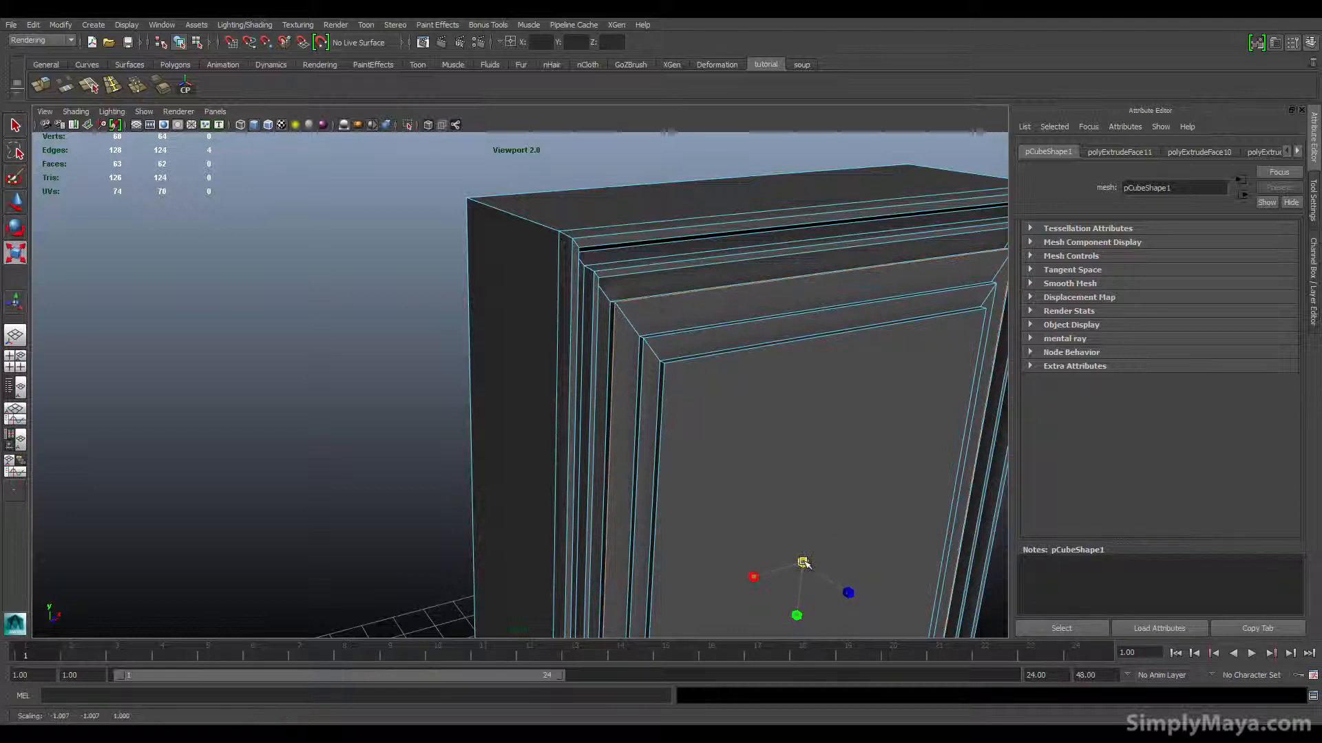
pyautogui.moveTo(803, 563); pyautogui.dragTo(780, 557)
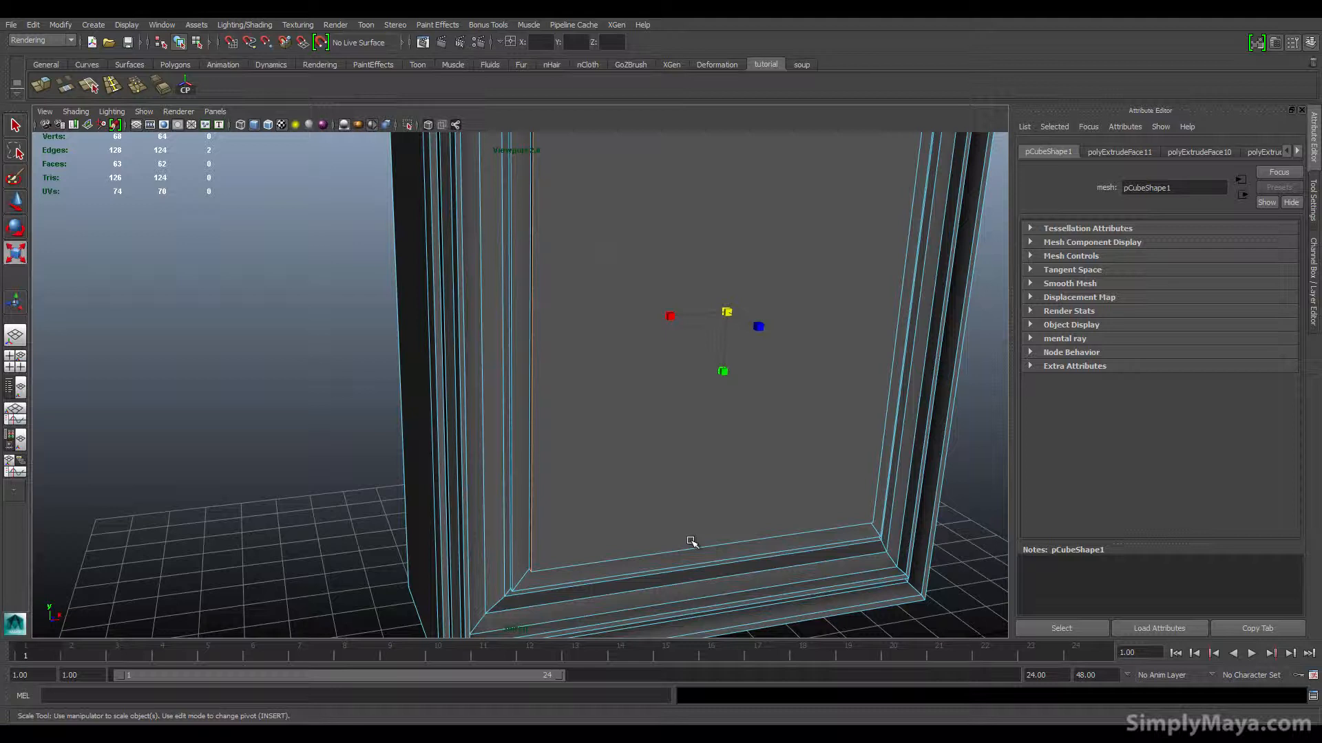
pyautogui.moveTo(691, 542); pyautogui.dragTo(792, 466)
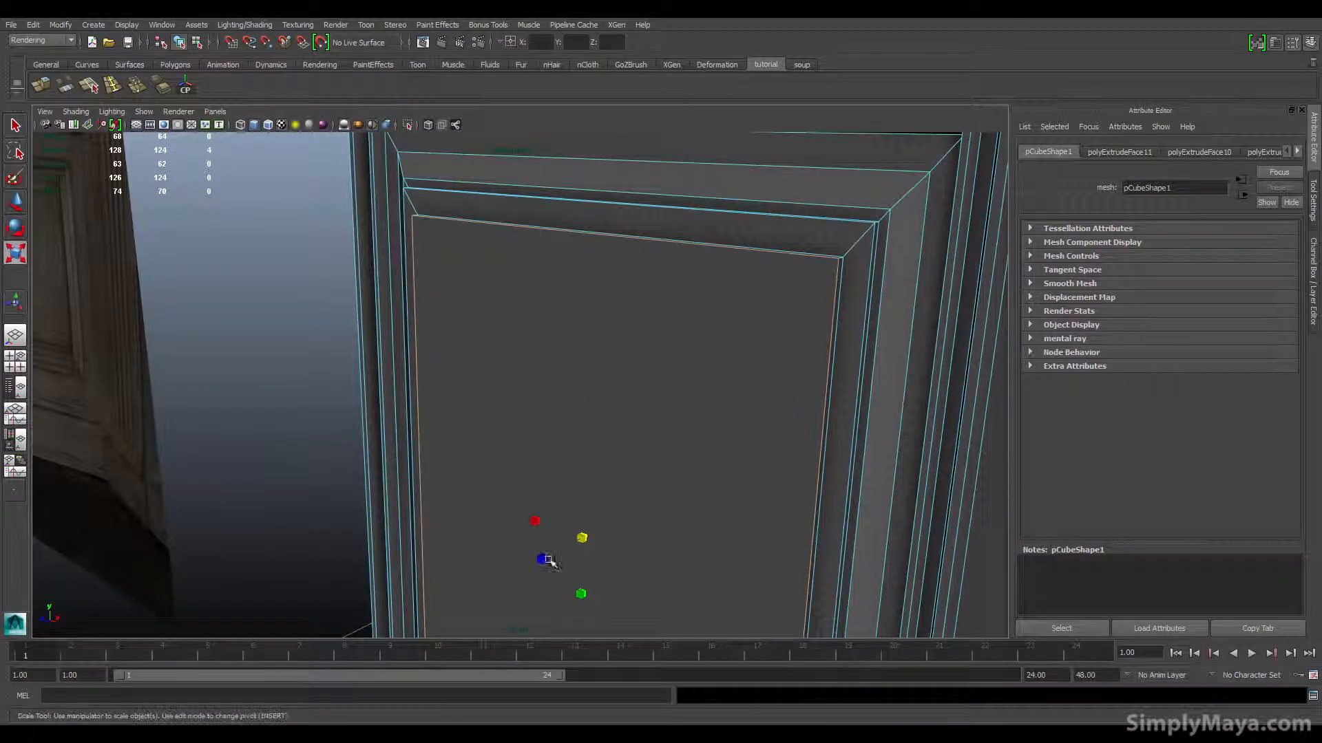
pyautogui.moveTo(544, 559); pyautogui.dragTo(582, 538)
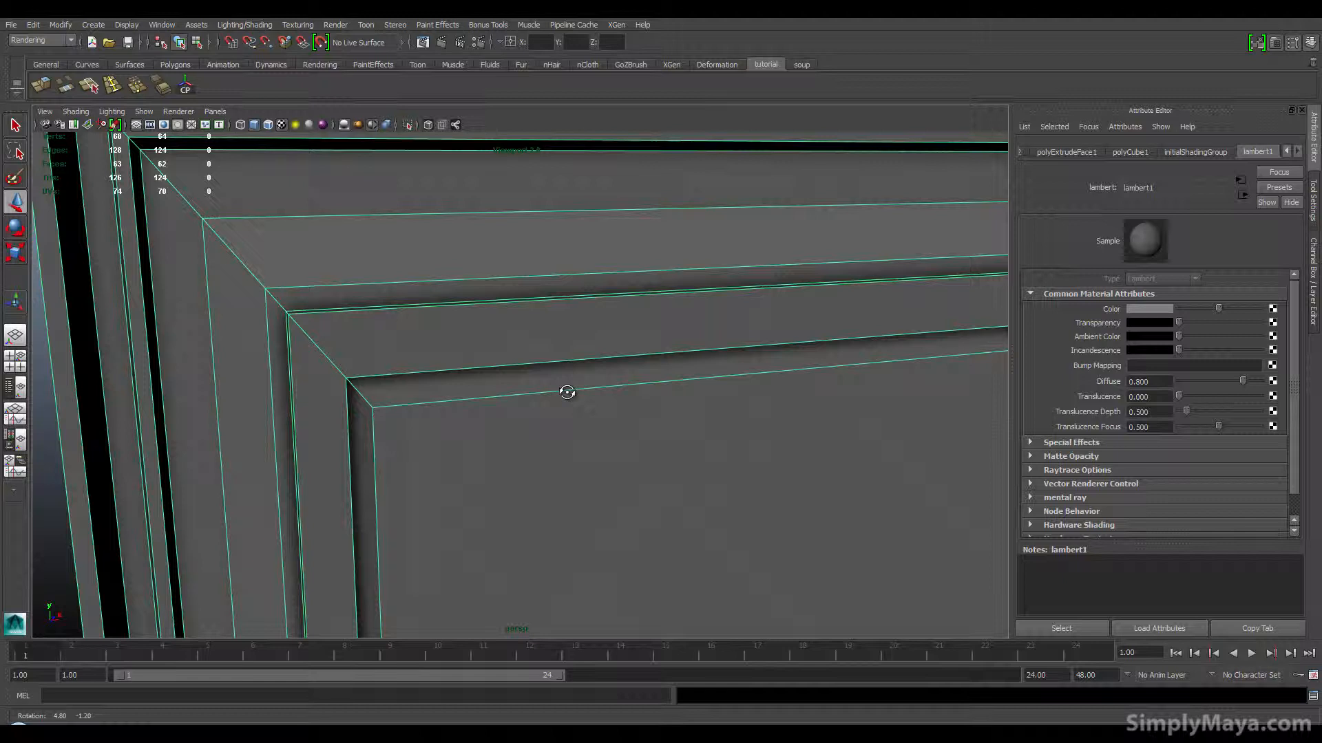
pyautogui.moveTo(568, 392); pyautogui.dragTo(479, 402)
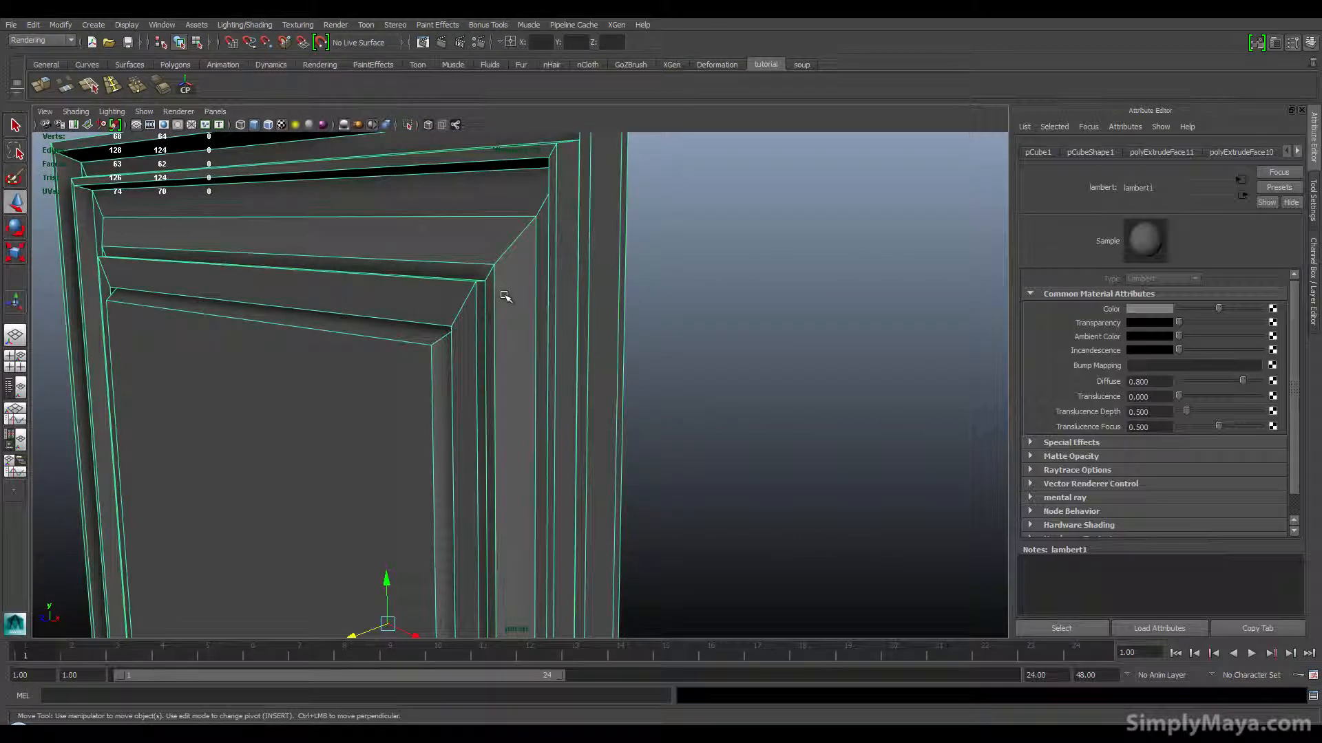
pyautogui.rightClick(503, 296)
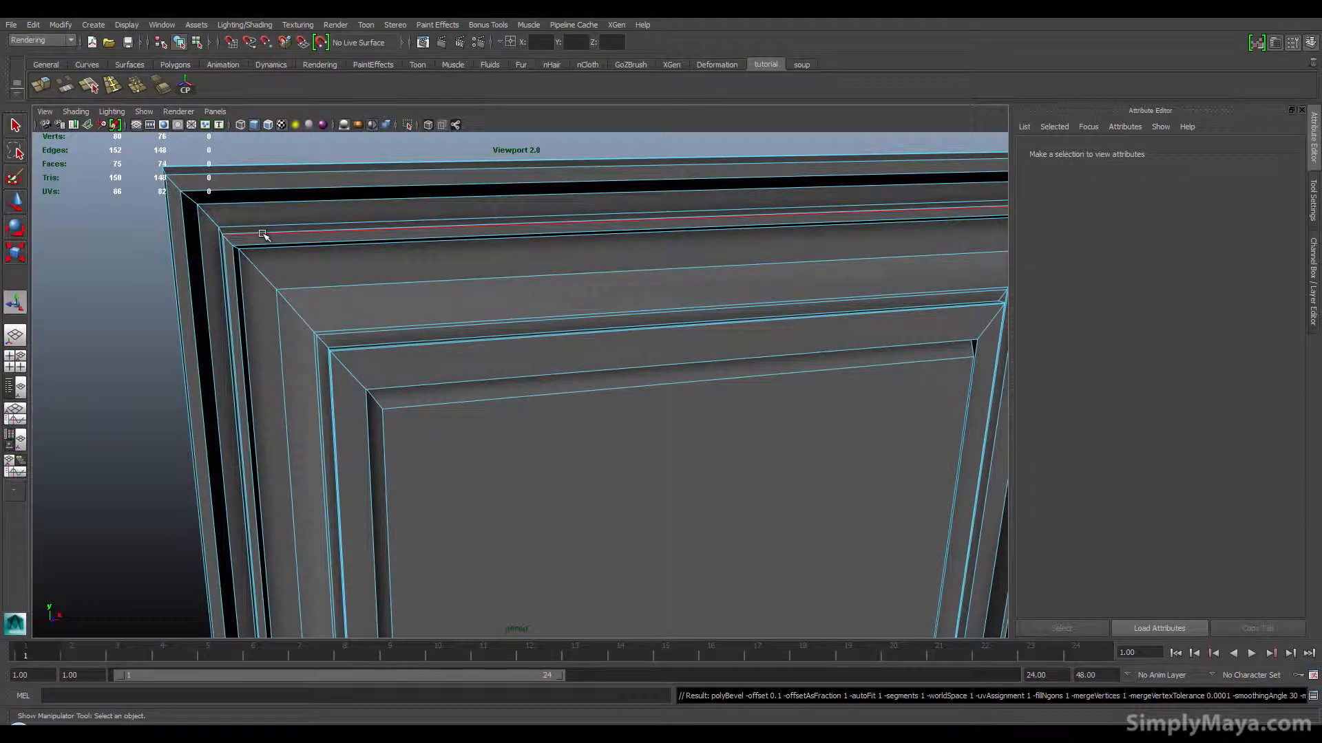
# Step: Bevel the lip edges, then orbit to inspect the panel top and side
pyautogui.click(262, 234)
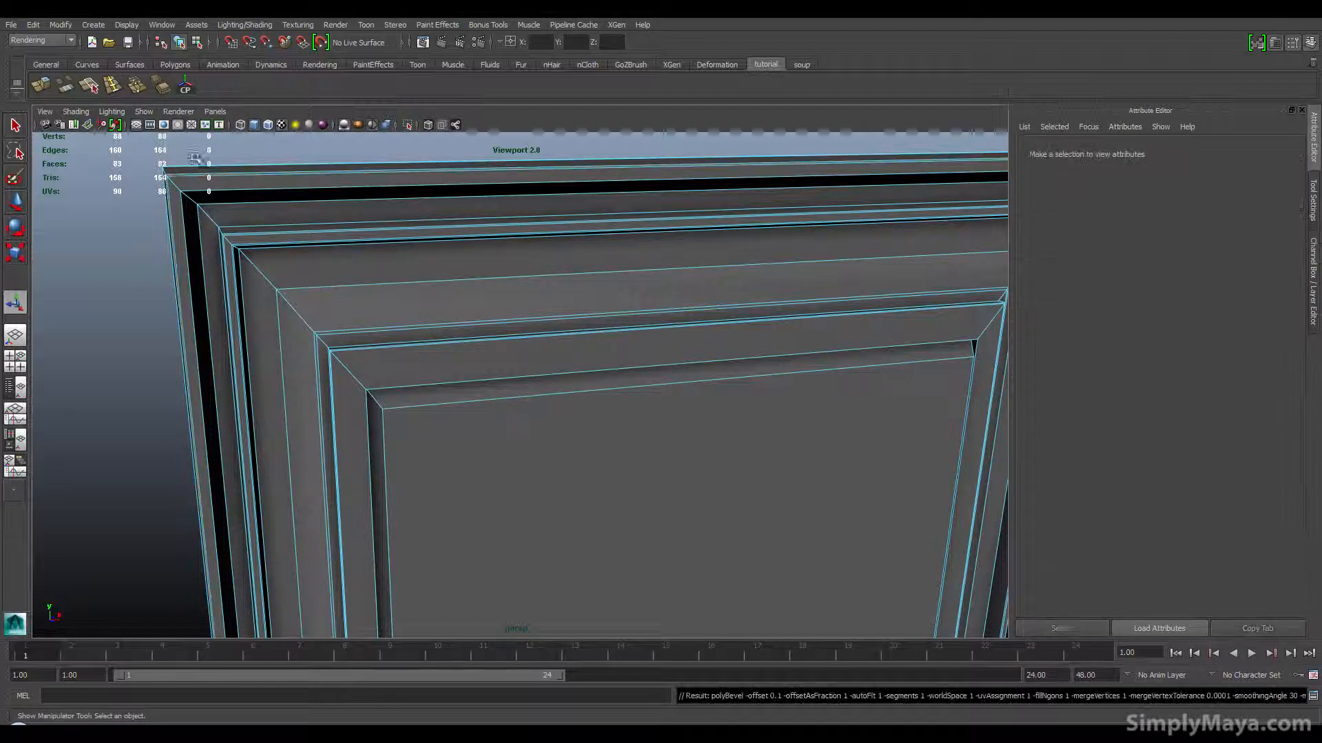
pyautogui.click(157, 84)
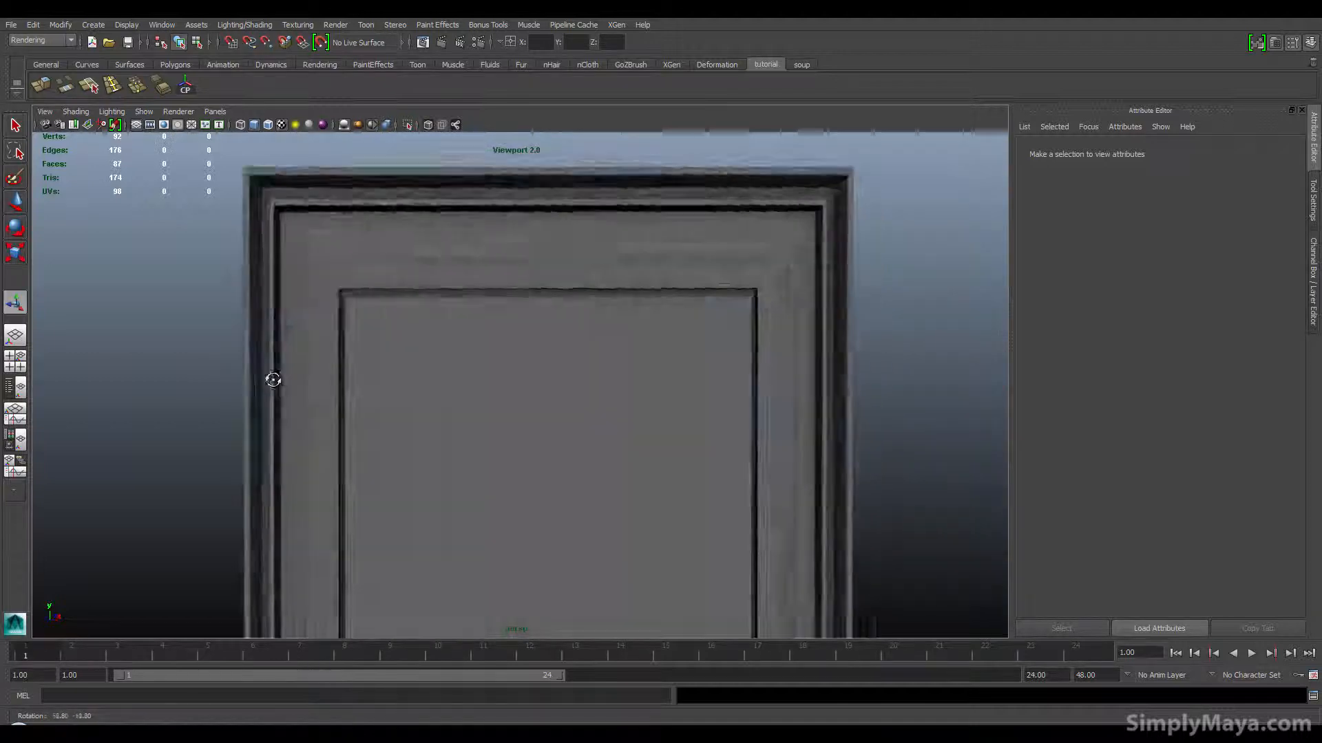
pyautogui.moveTo(273, 380); pyautogui.dragTo(462, 327)
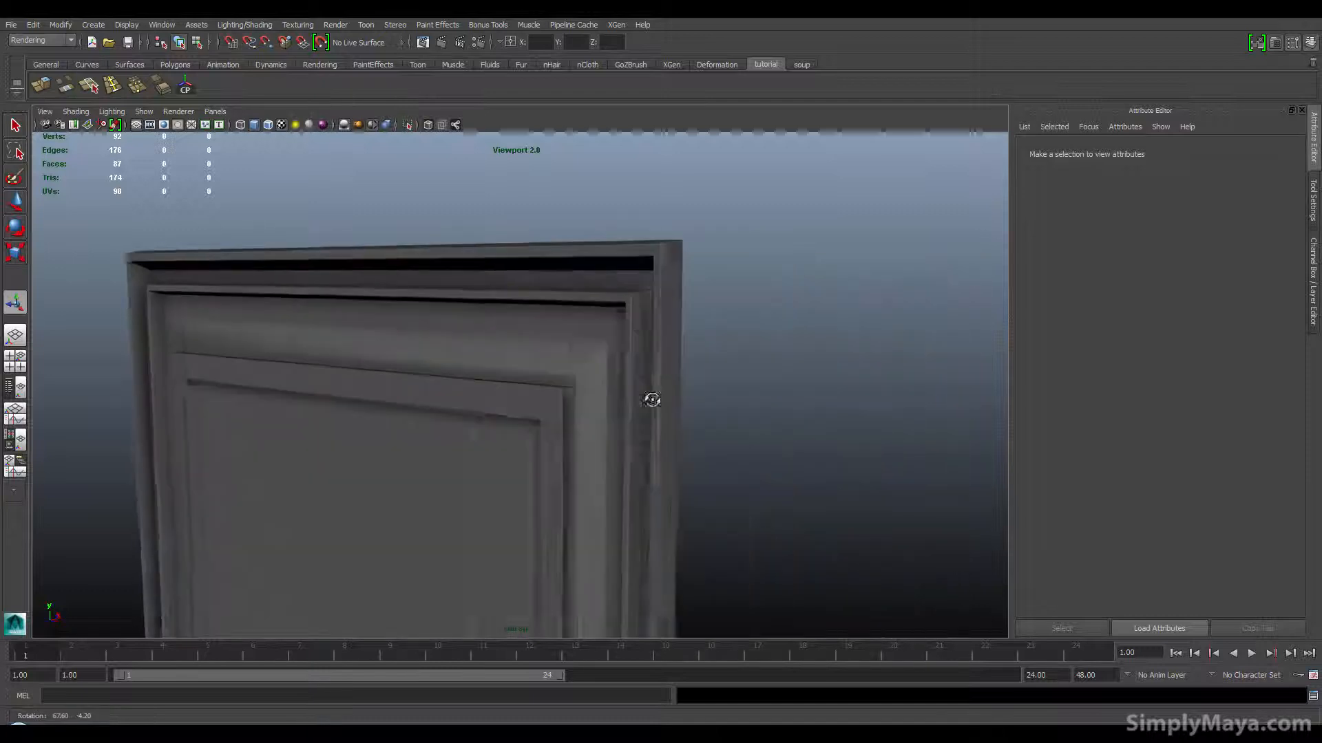
pyautogui.moveTo(652, 399); pyautogui.dragTo(503, 514)
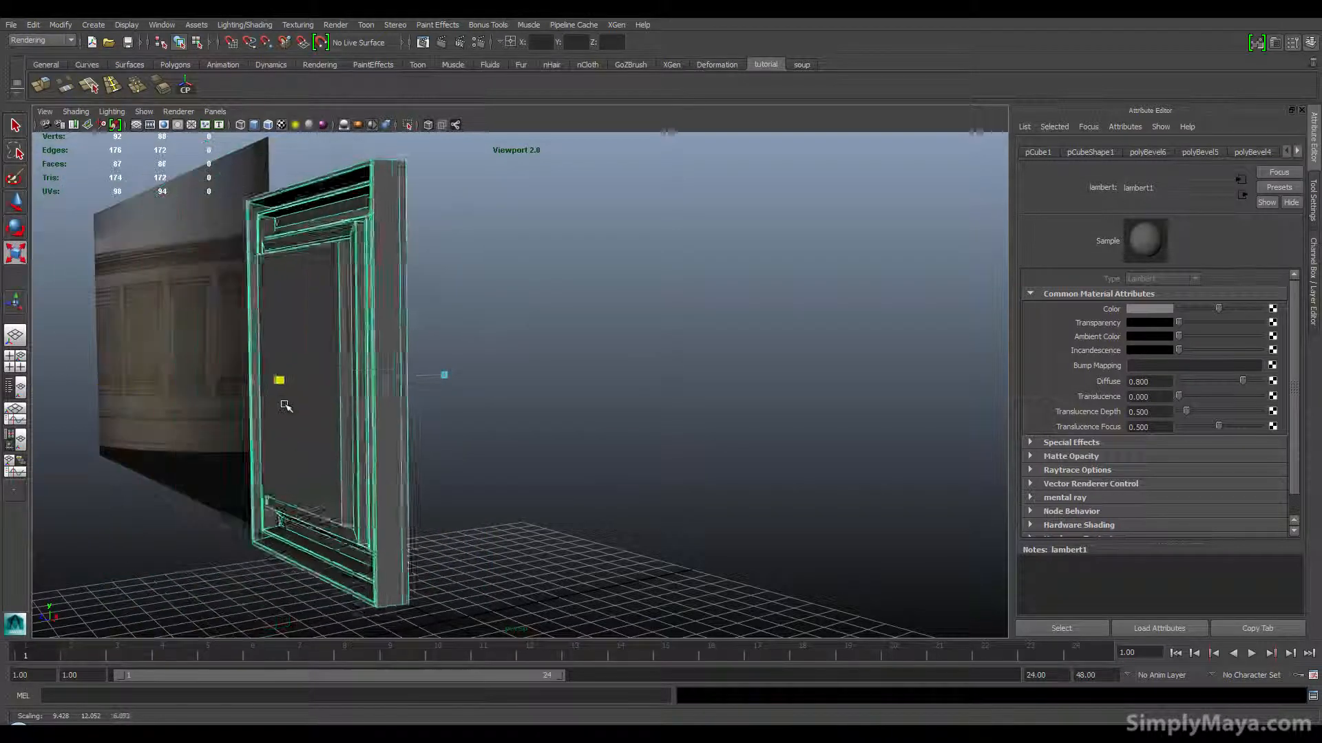
pyautogui.moveTo(278, 379); pyautogui.dragTo(379, 379)
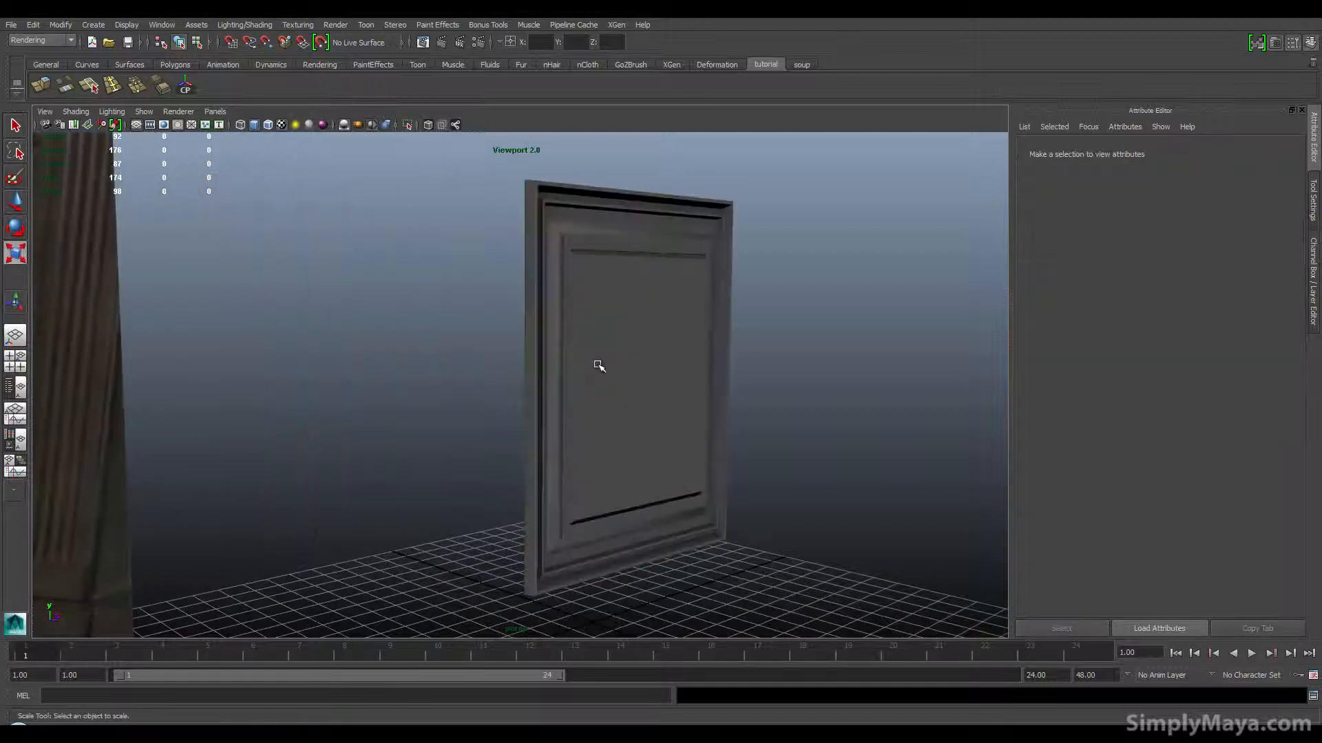
pyautogui.click(628, 363)
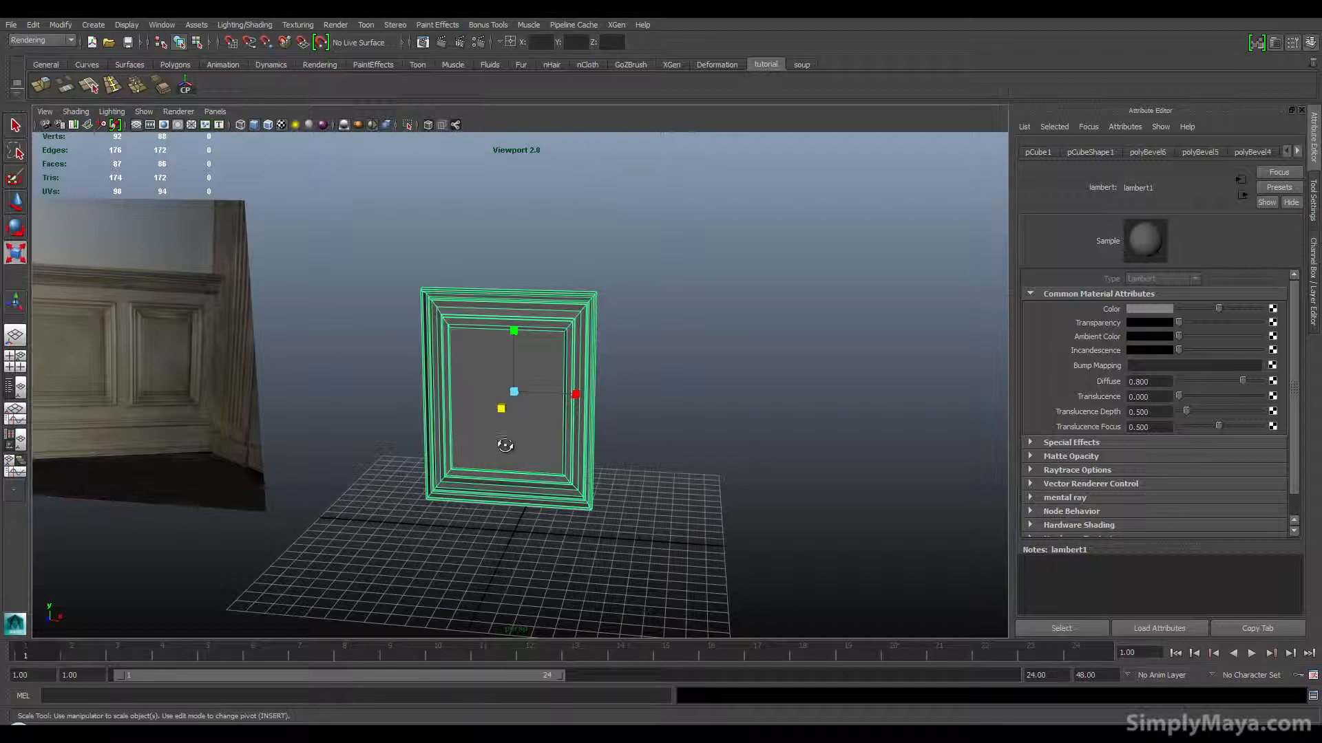
pyautogui.rightClick(506, 396)
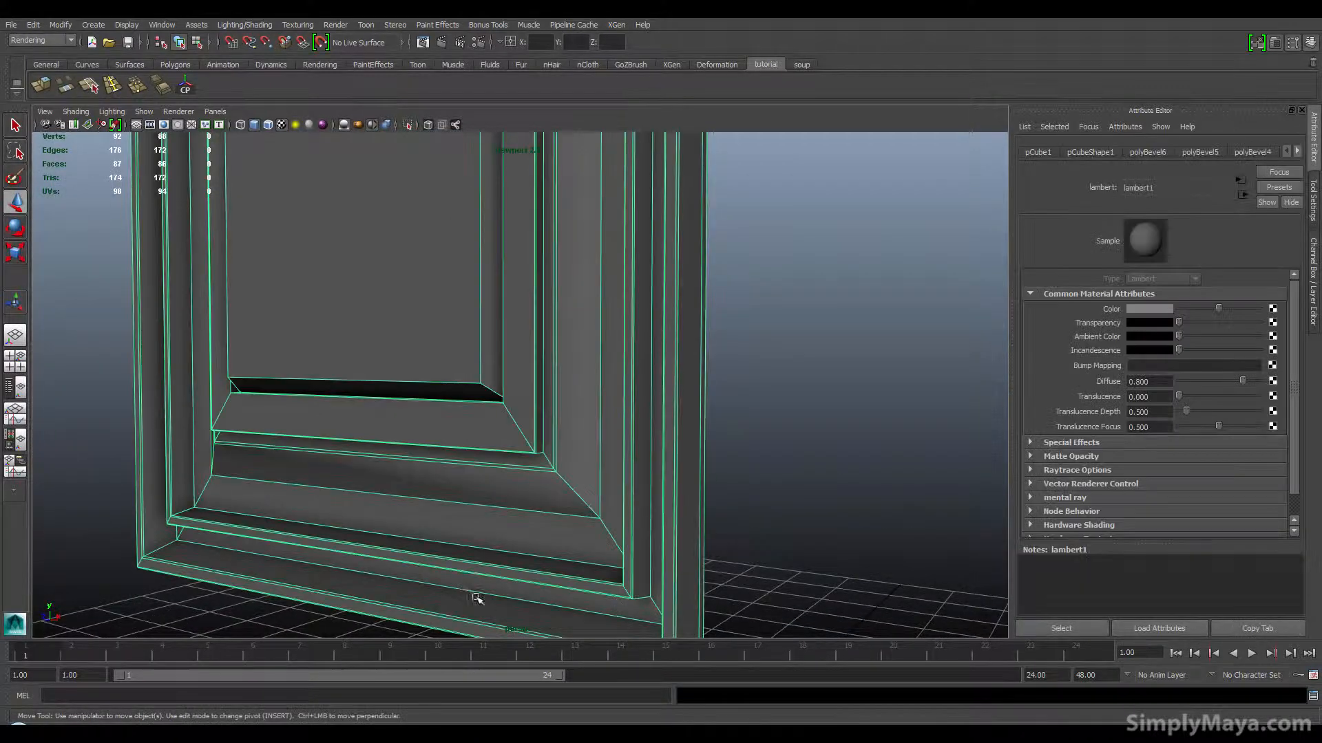
pyautogui.moveTo(477, 598); pyautogui.dragTo(463, 523)
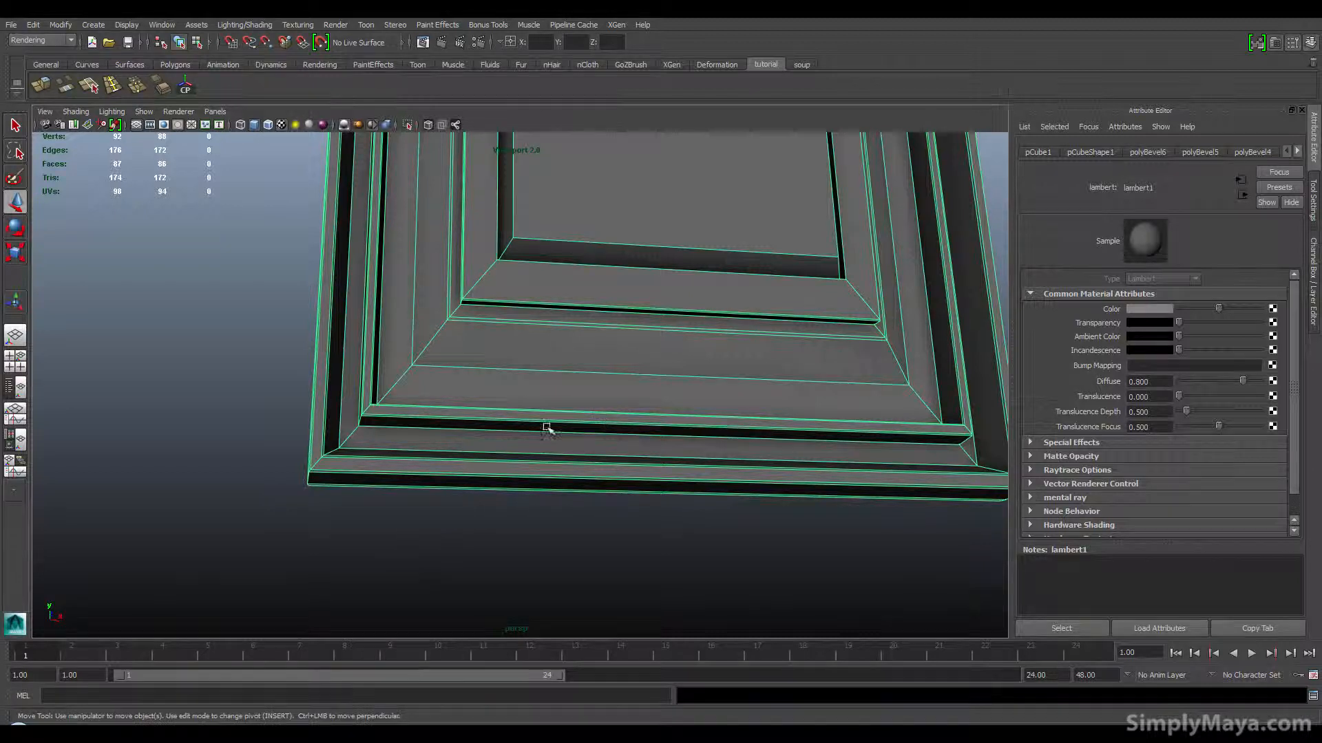
pyautogui.moveTo(548, 421); pyautogui.dragTo(540, 514)
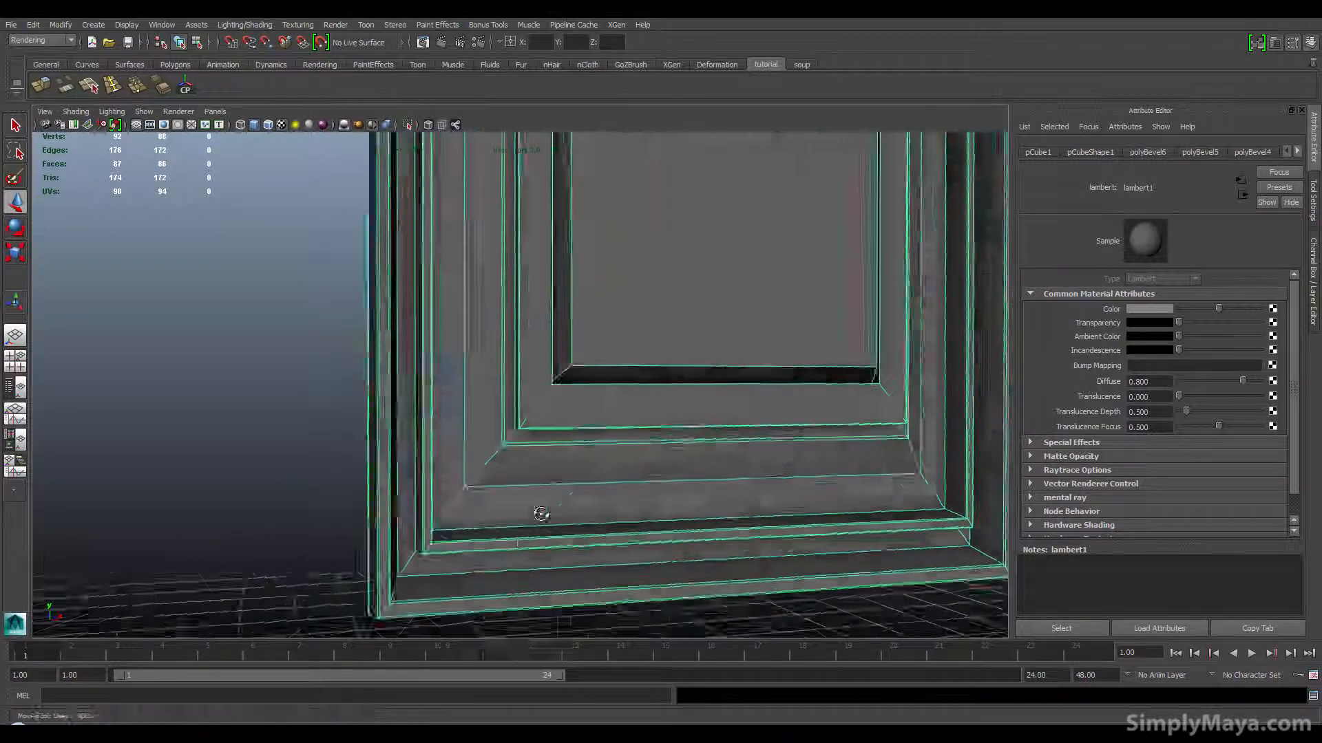
pyautogui.rightClick(541, 514)
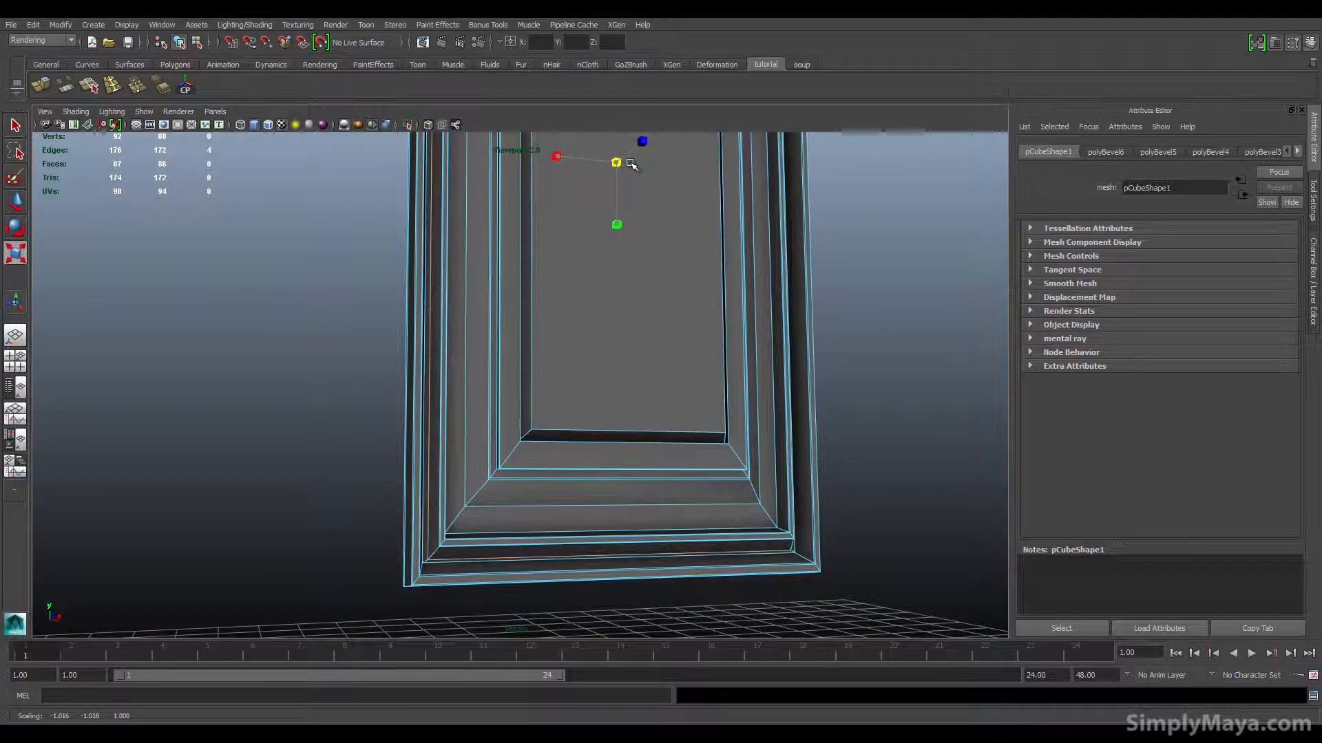
pyautogui.rightClick(518, 404)
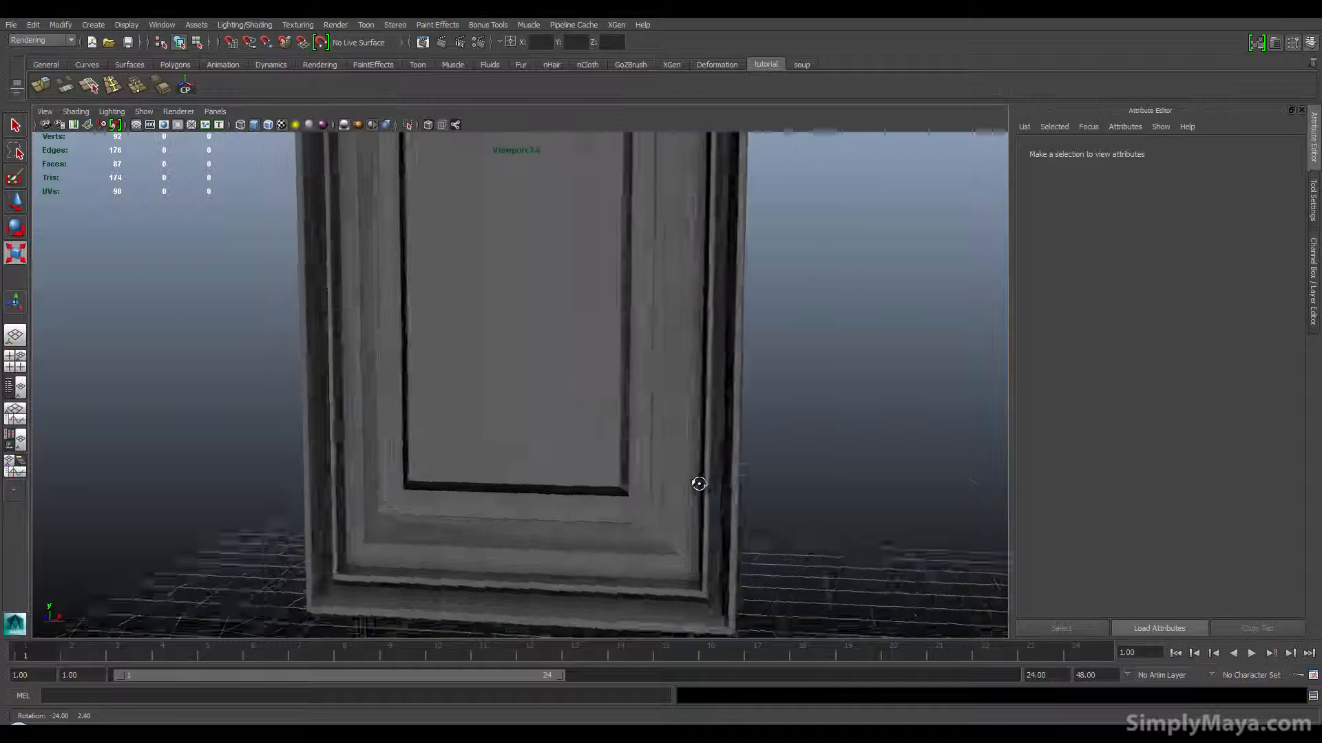
pyautogui.moveTo(698, 485); pyautogui.dragTo(653, 470)
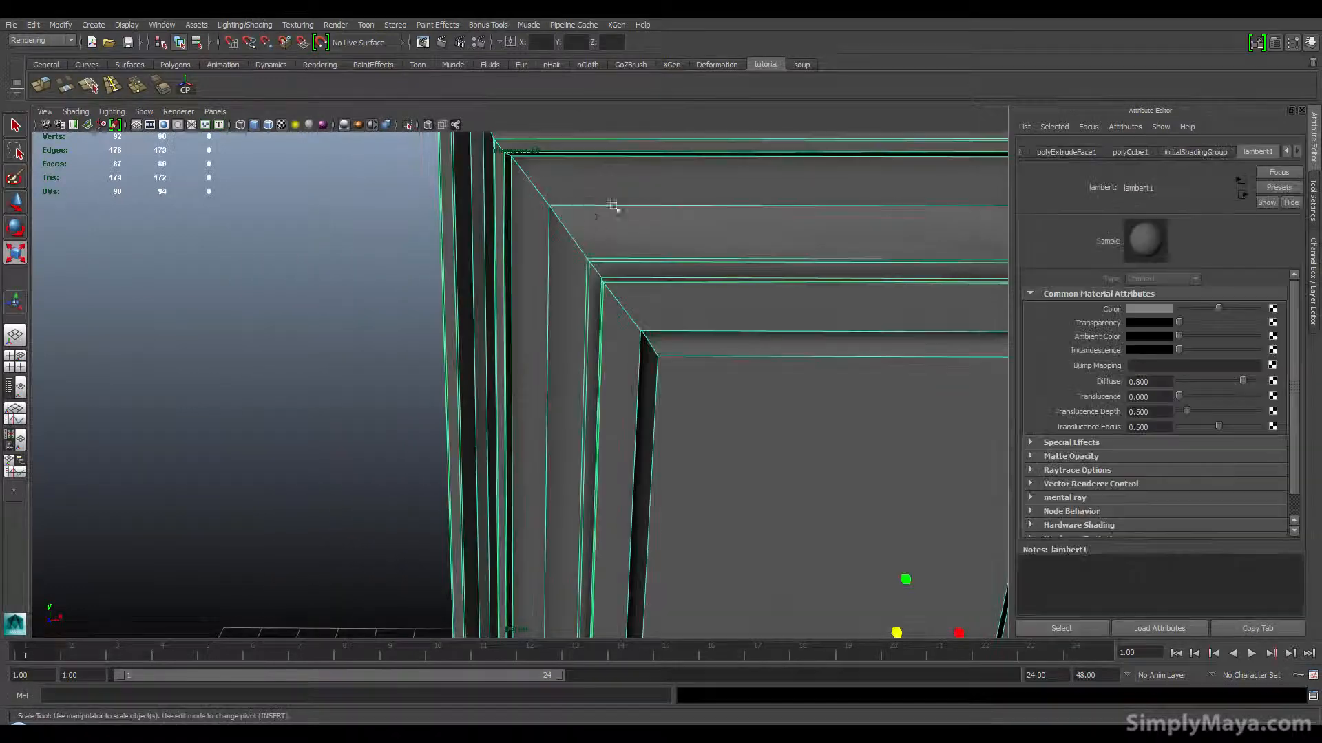
pyautogui.rightClick(611, 206)
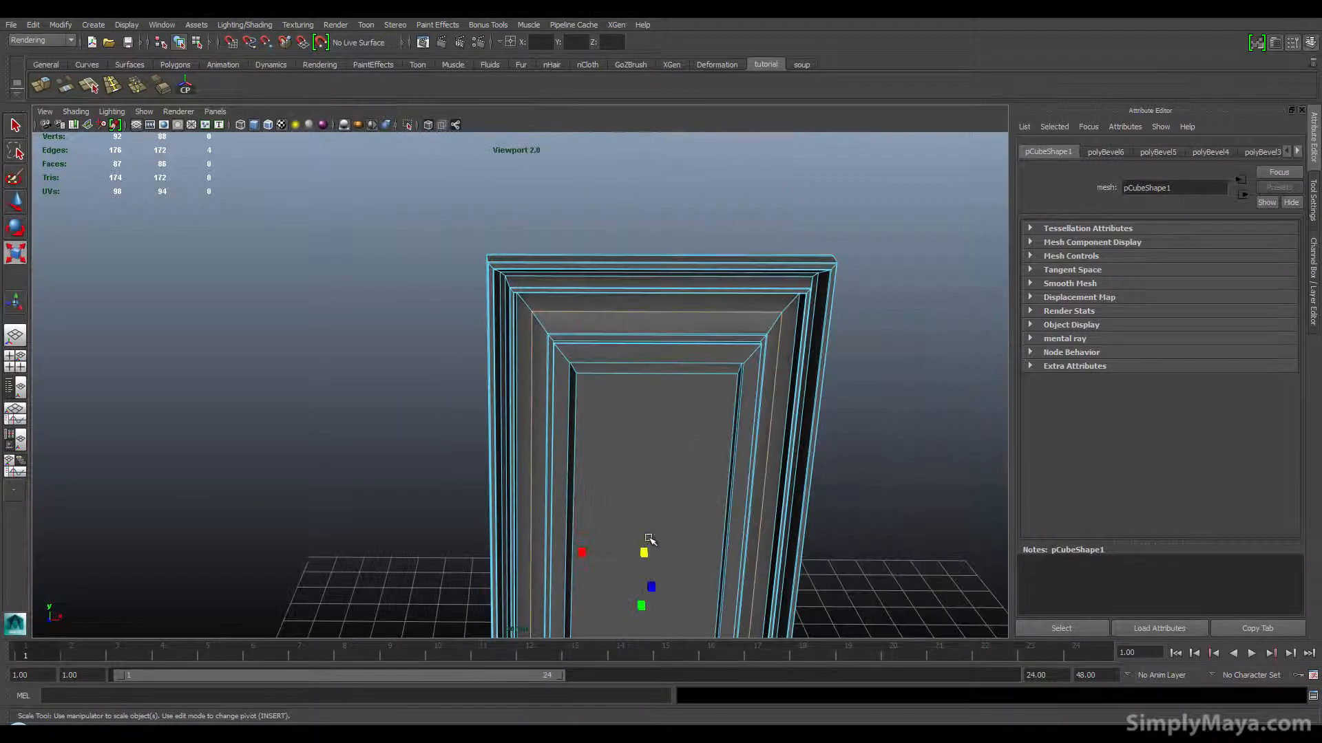
pyautogui.moveTo(650, 539); pyautogui.dragTo(658, 433)
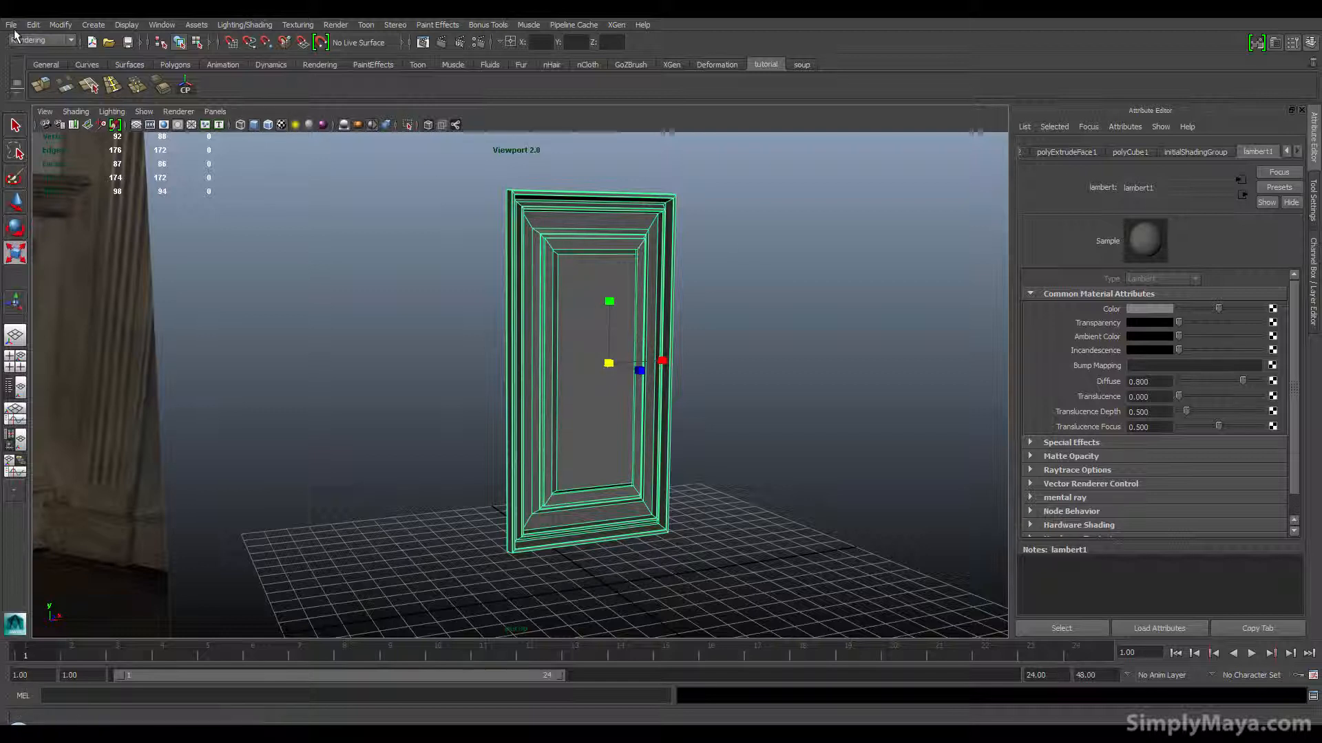
# Step: Save the scene as wall_pan_working in the project's scenes folder
pyautogui.click(11, 23)
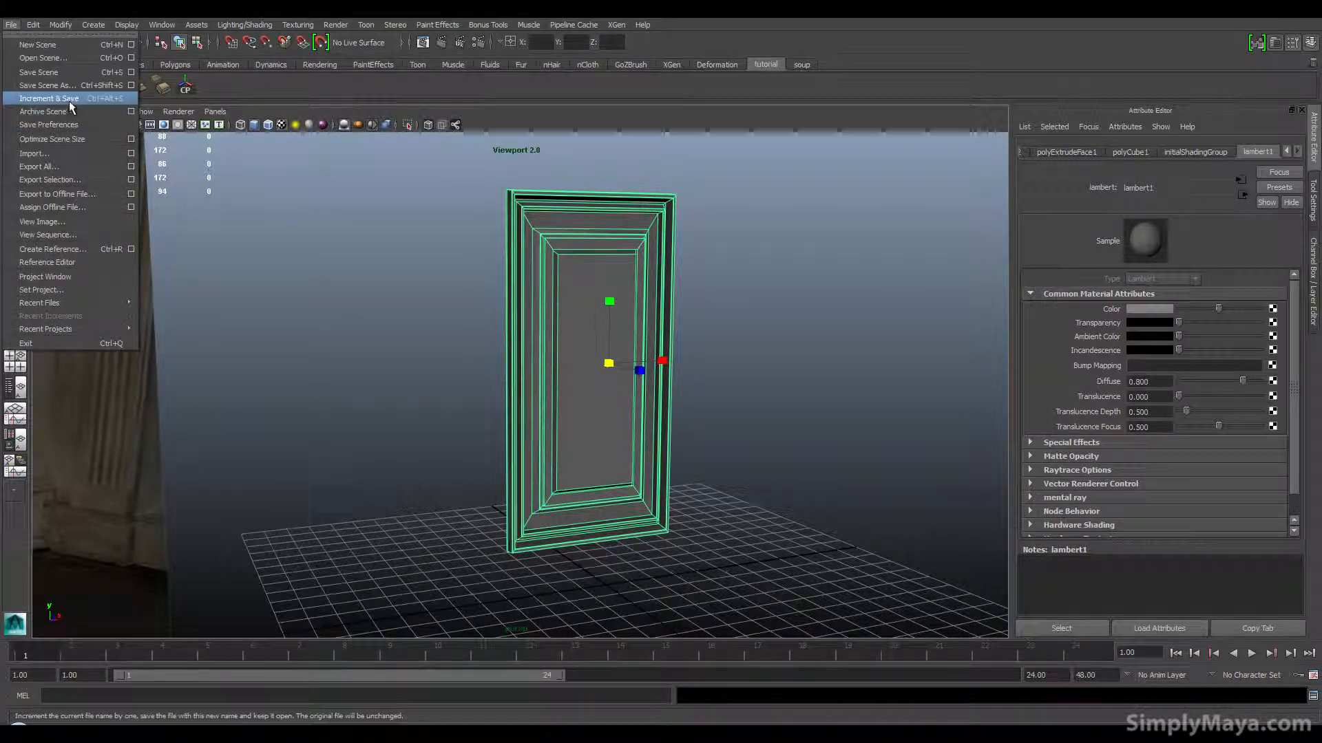
pyautogui.click(45, 84)
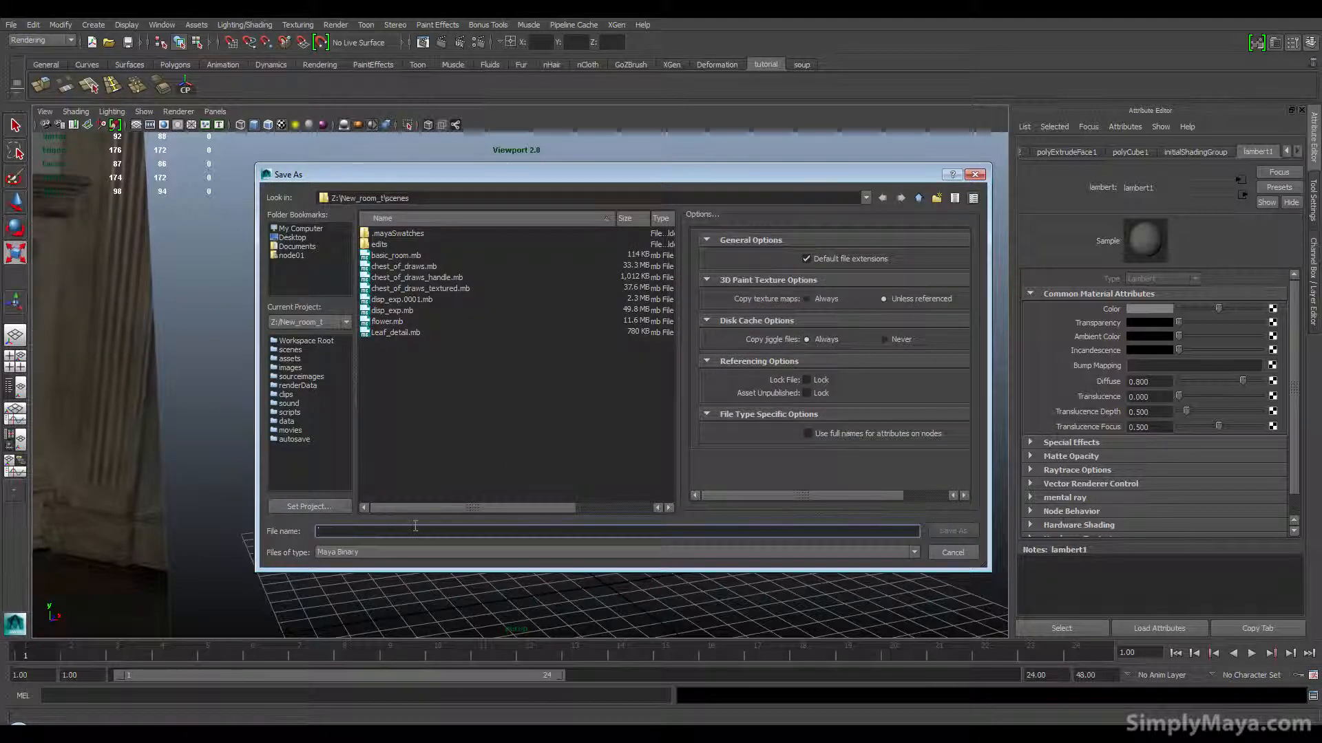
pyautogui.write('wall_pan_wo')
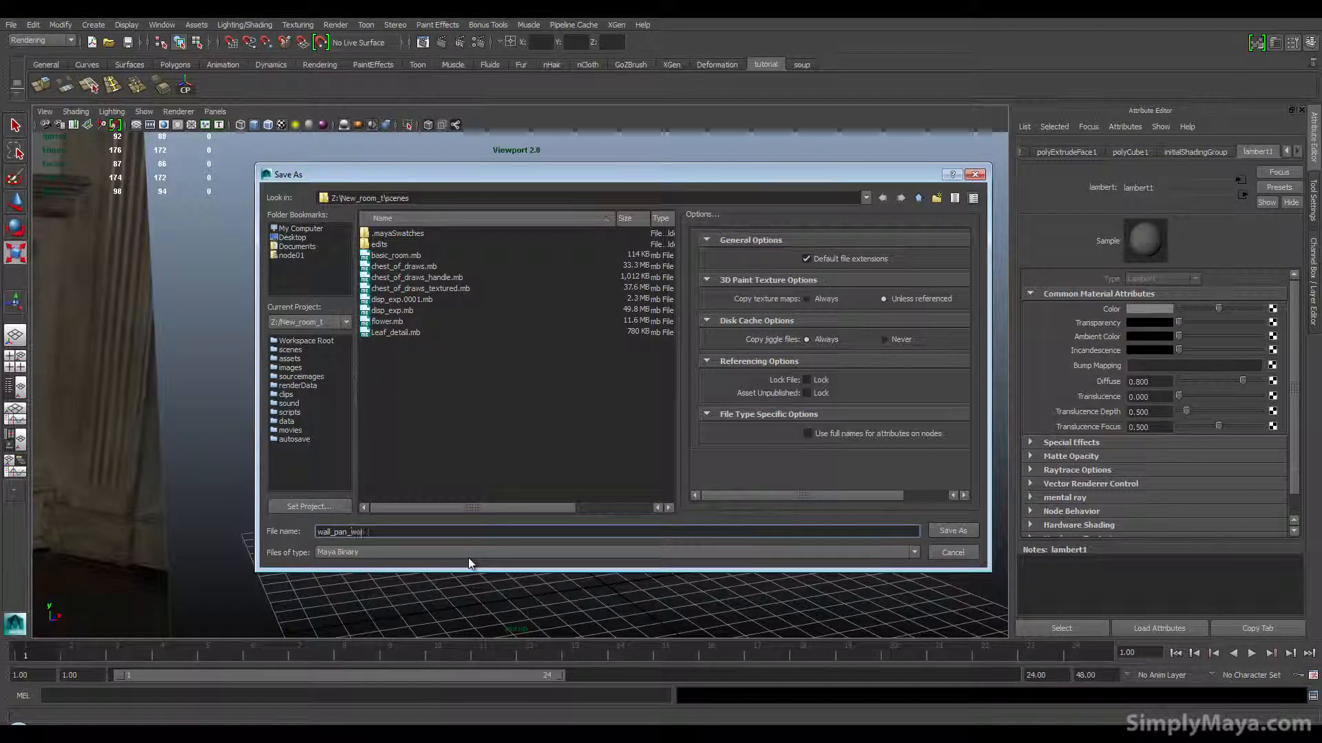
pyautogui.click(951, 530)
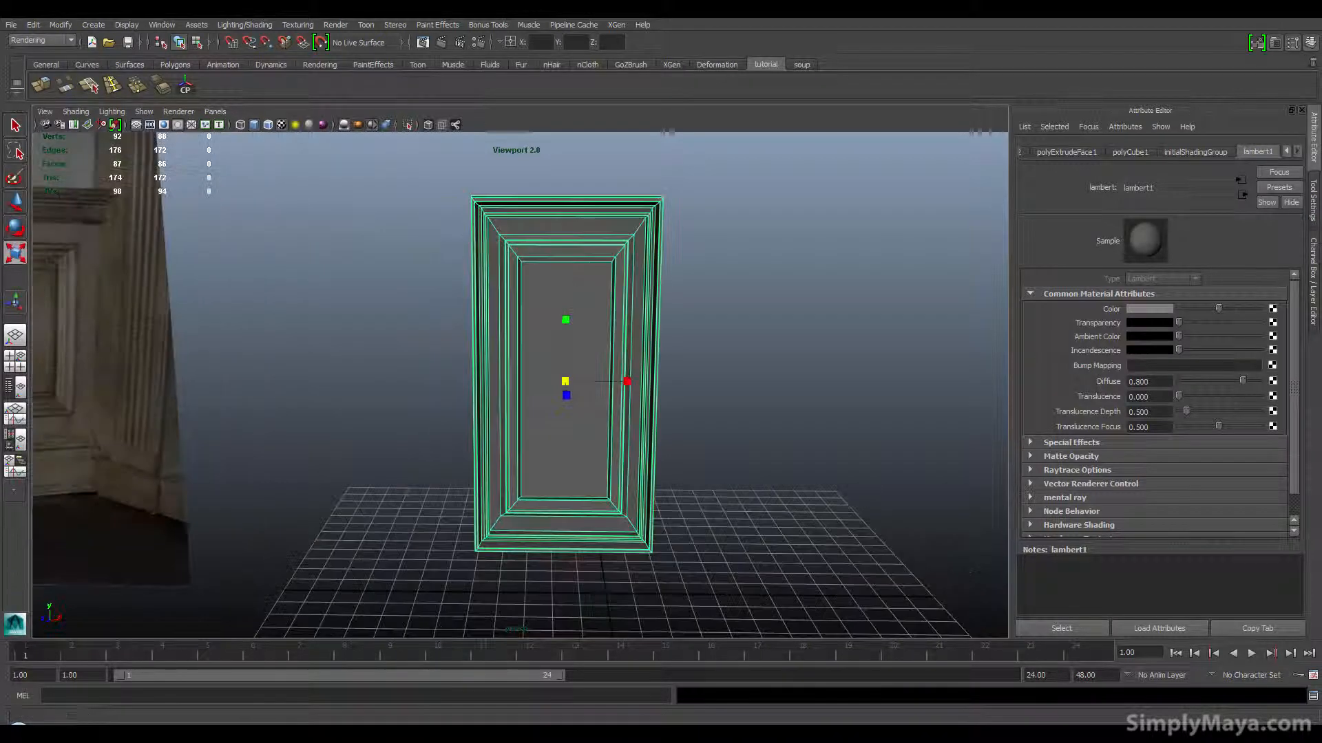
pyautogui.press('space')
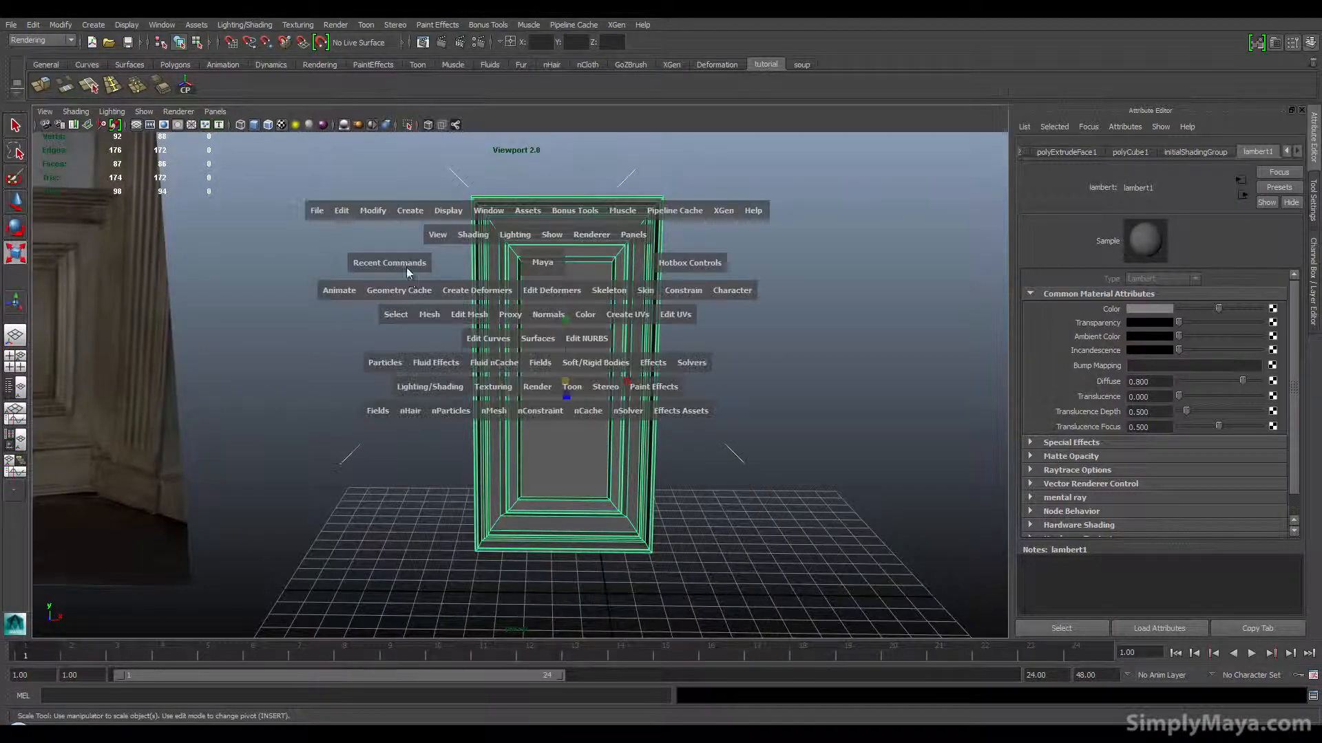
pyautogui.click(341, 211)
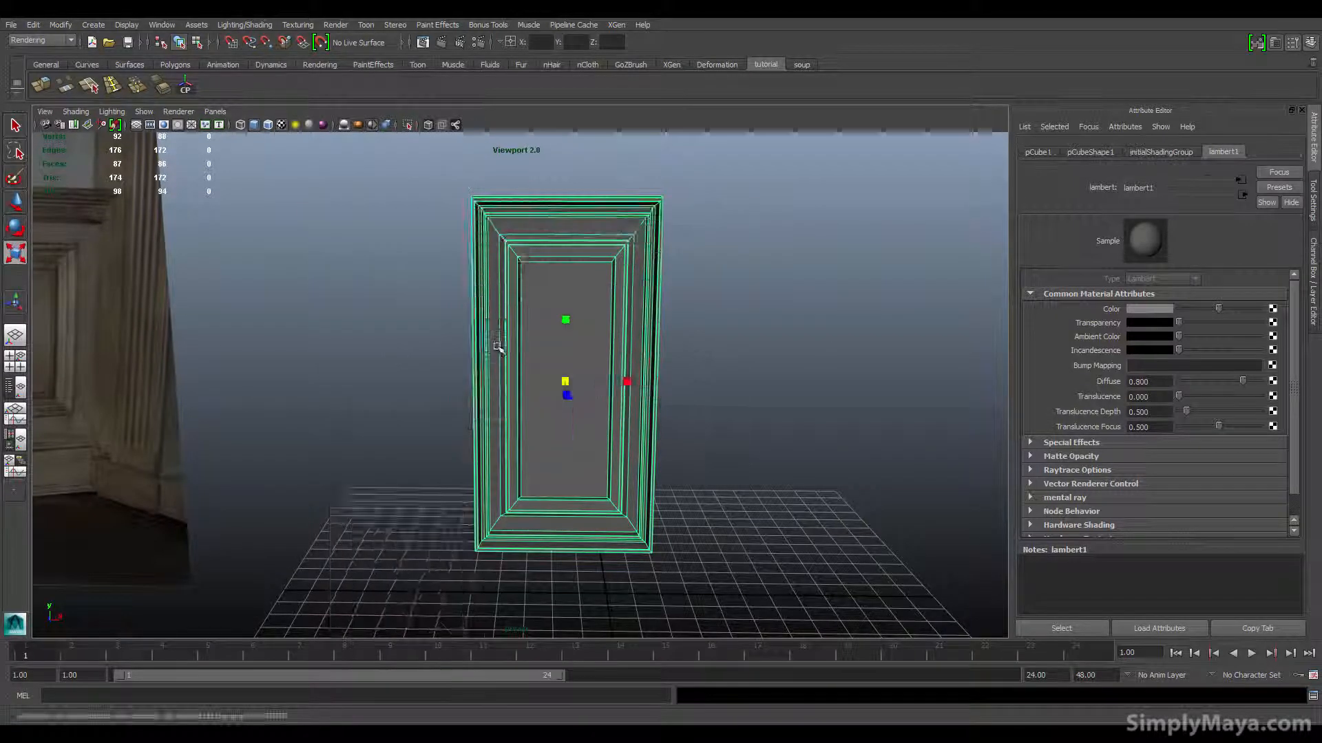
pyautogui.click(12, 25)
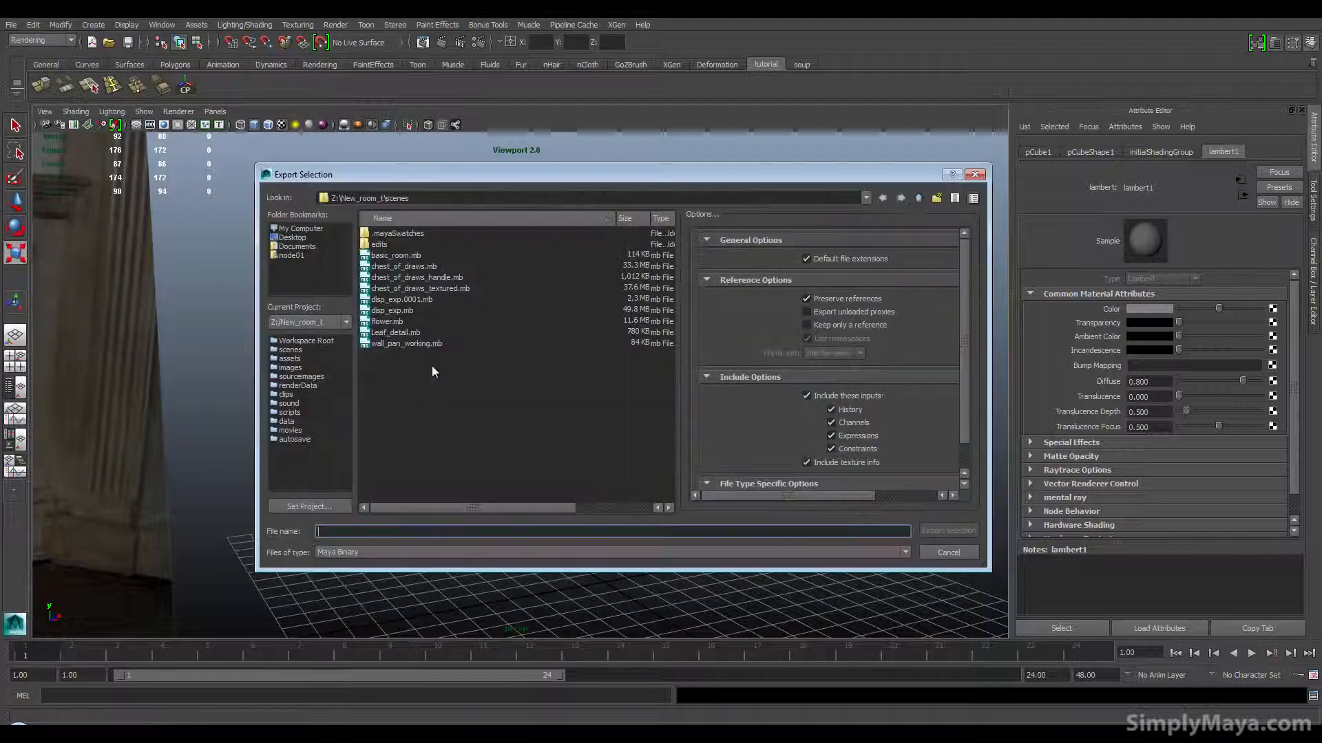
# Step: Export the selected panel as wall_apn_final.mb
pyautogui.write('wall_apn_')
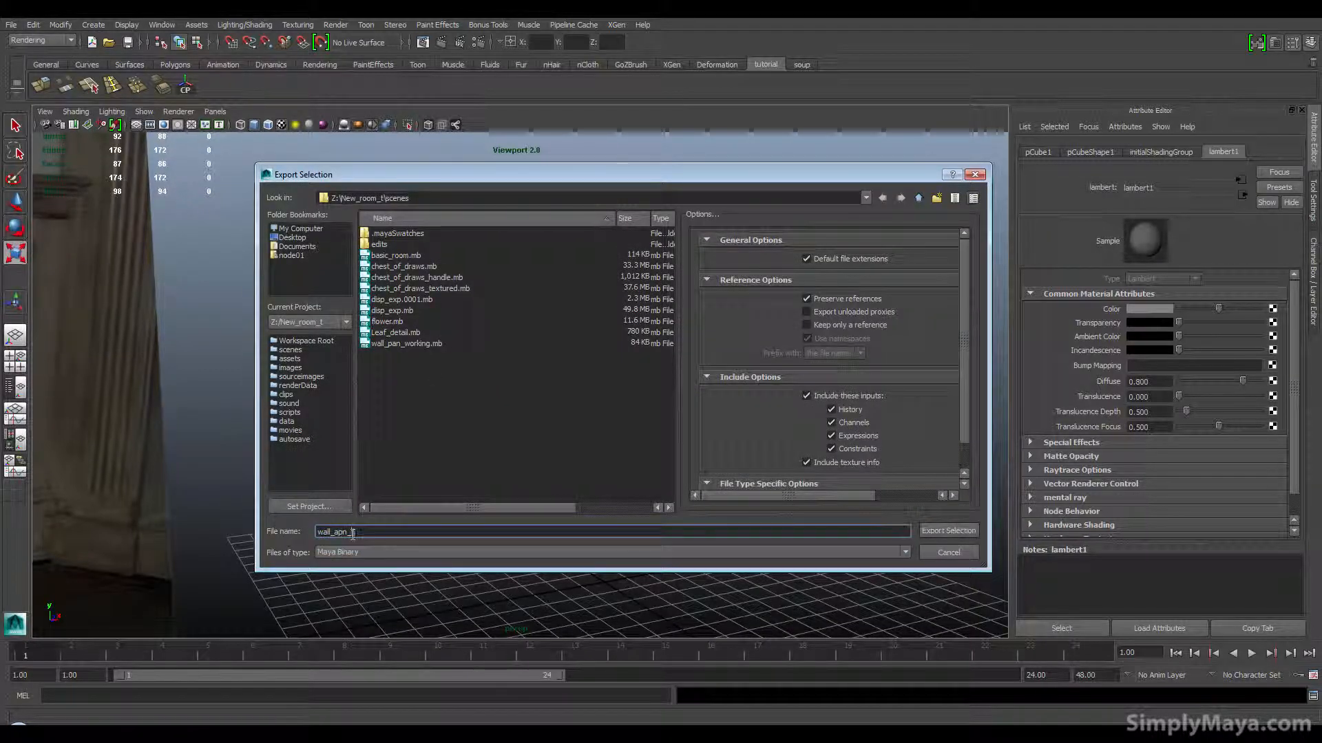
pyautogui.click(948, 530)
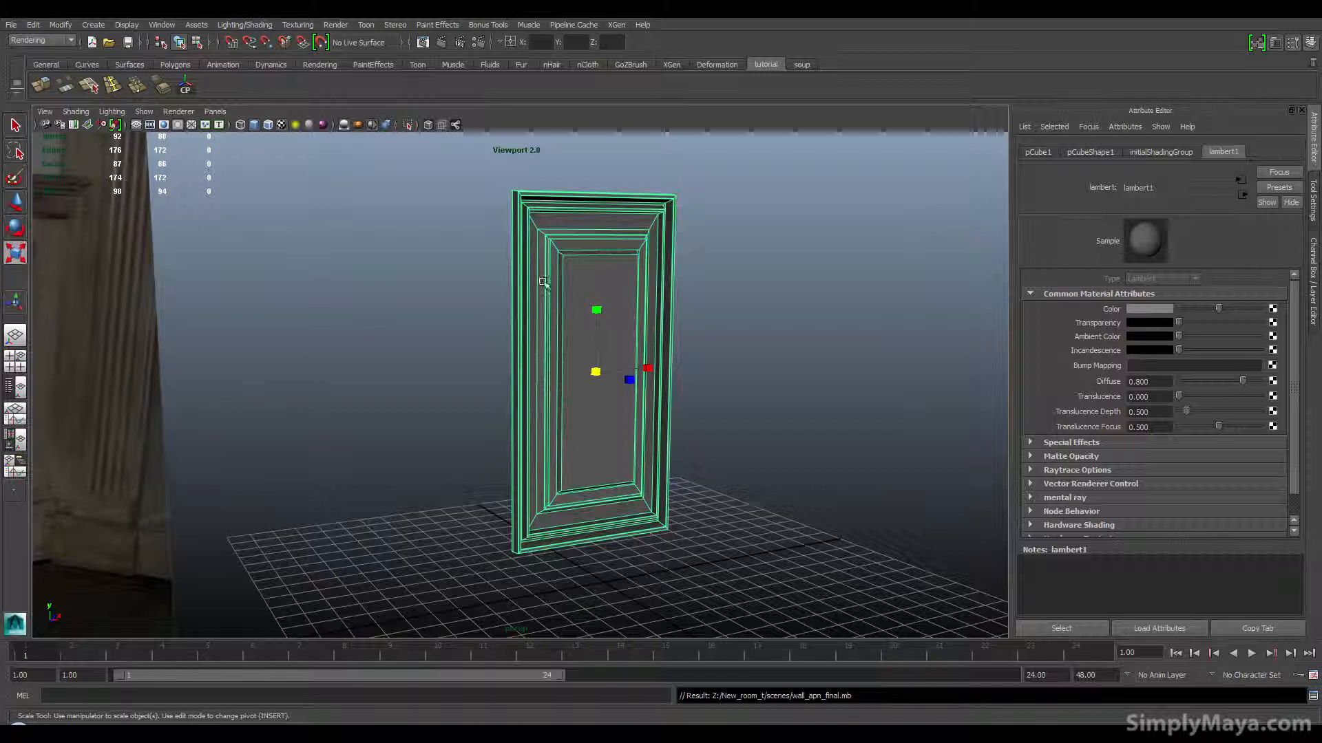